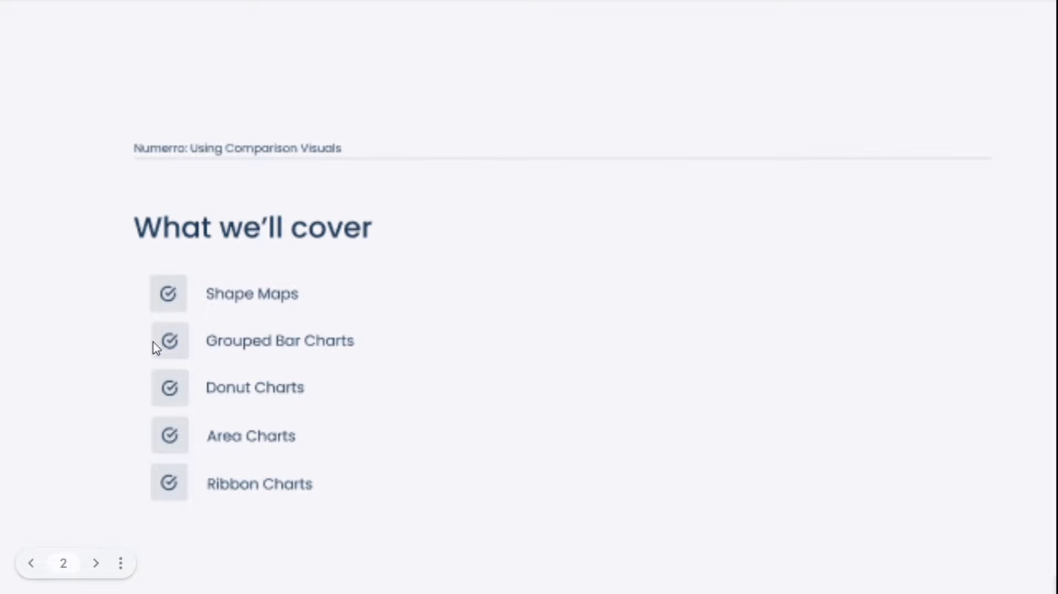
mouse_move(150, 399)
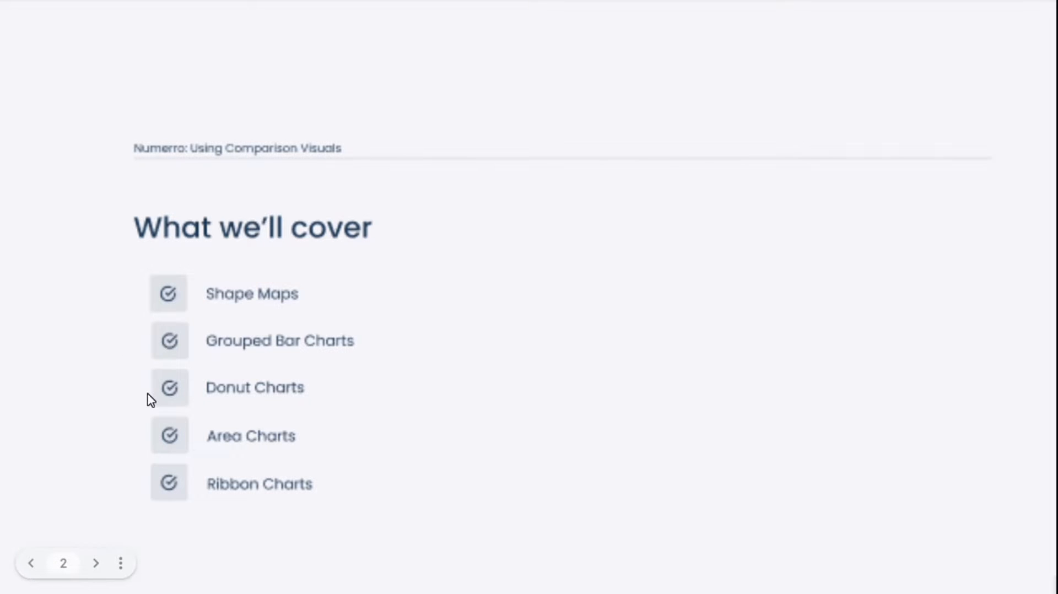
mouse_move(129, 455)
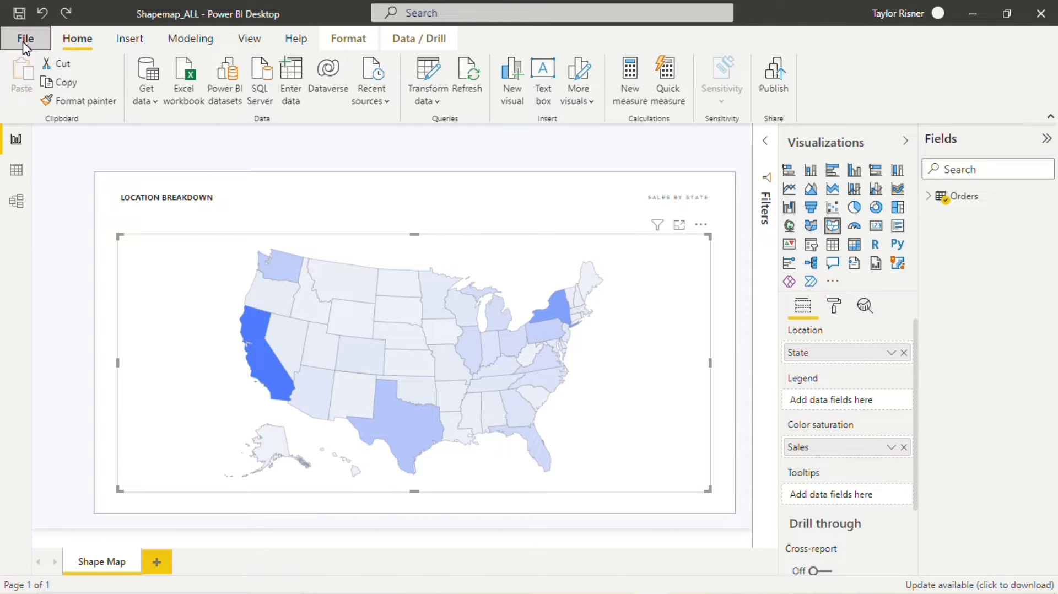
- Enable the Shape map visual in Options > Preview features and confirm with OK
click(25, 38)
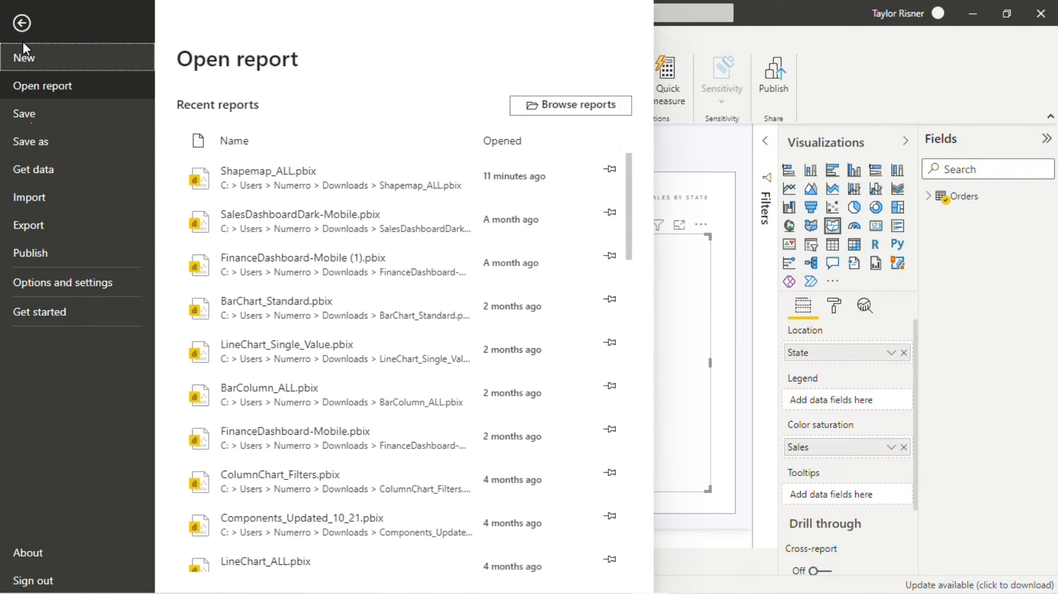
mouse_move(63, 282)
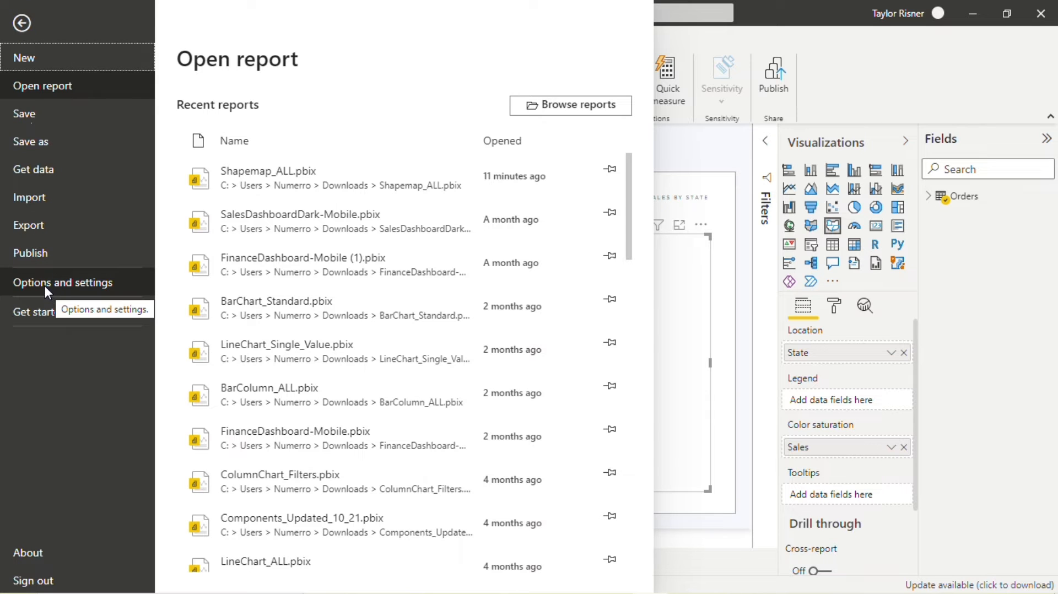
click(63, 282)
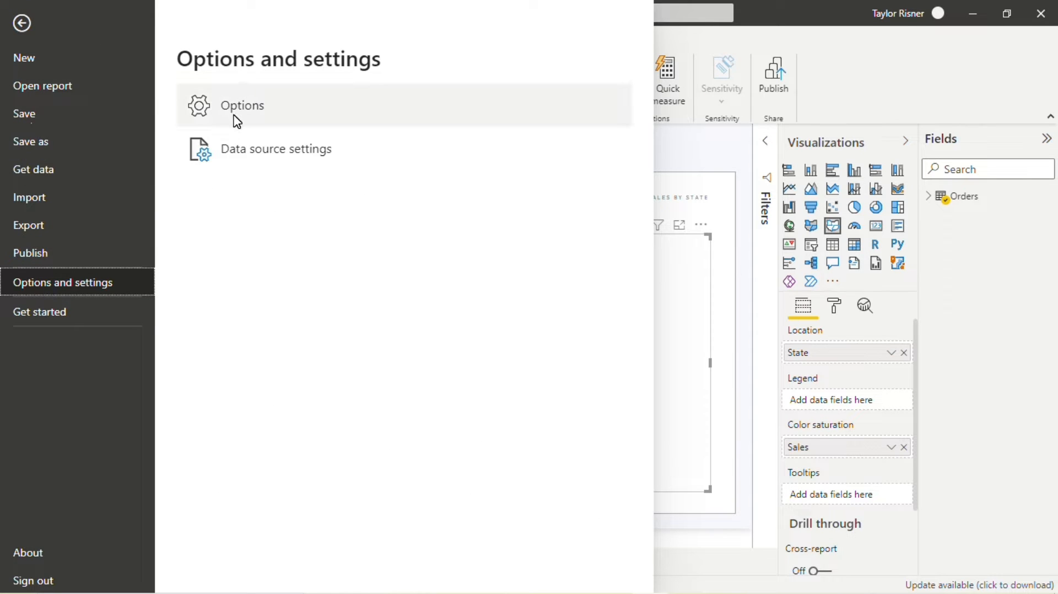
click(22, 22)
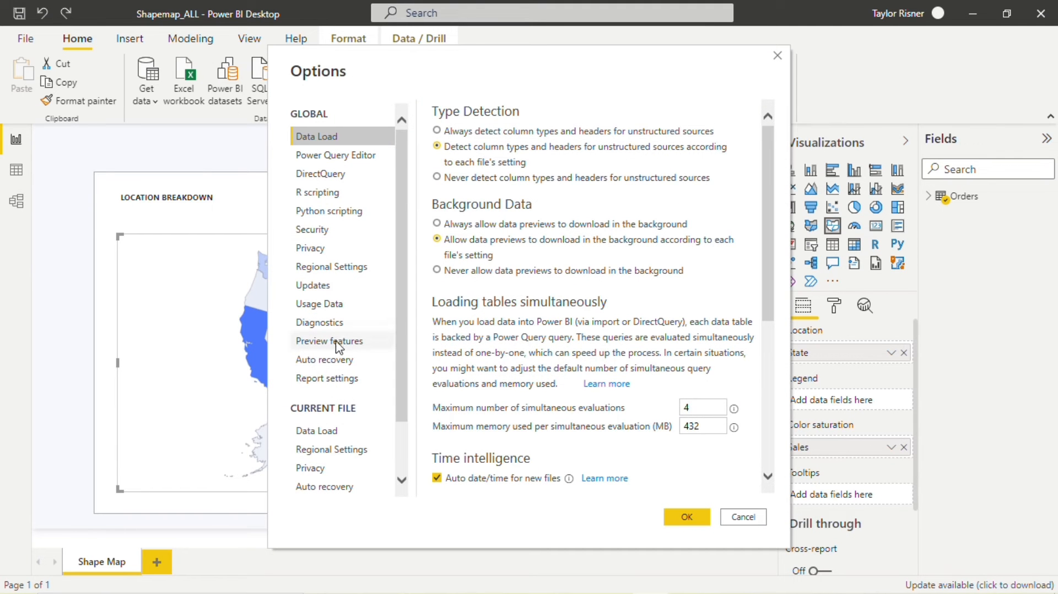
click(330, 342)
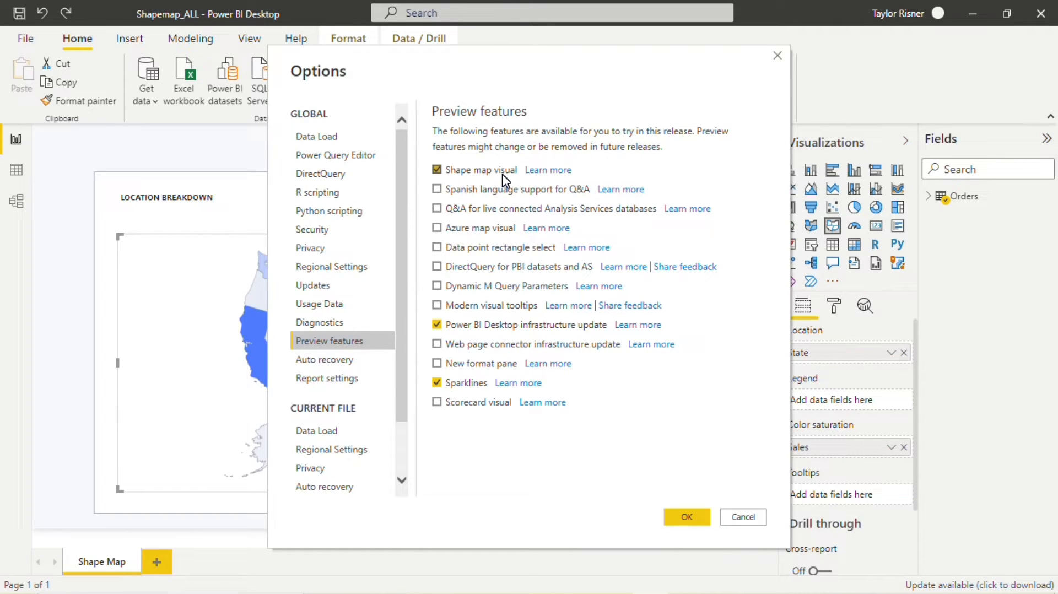
mouse_move(683, 504)
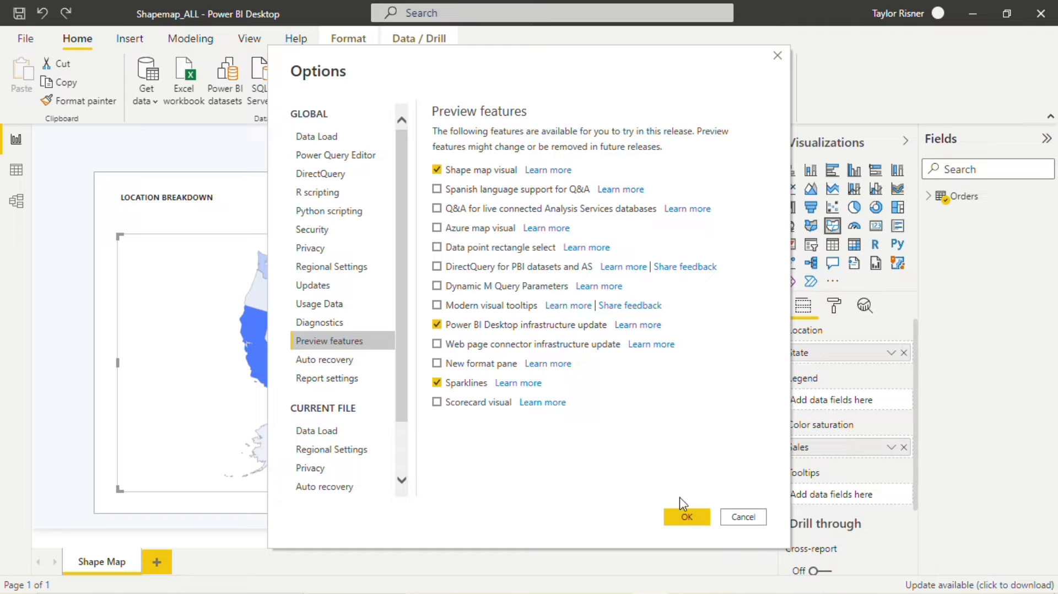
click(686, 517)
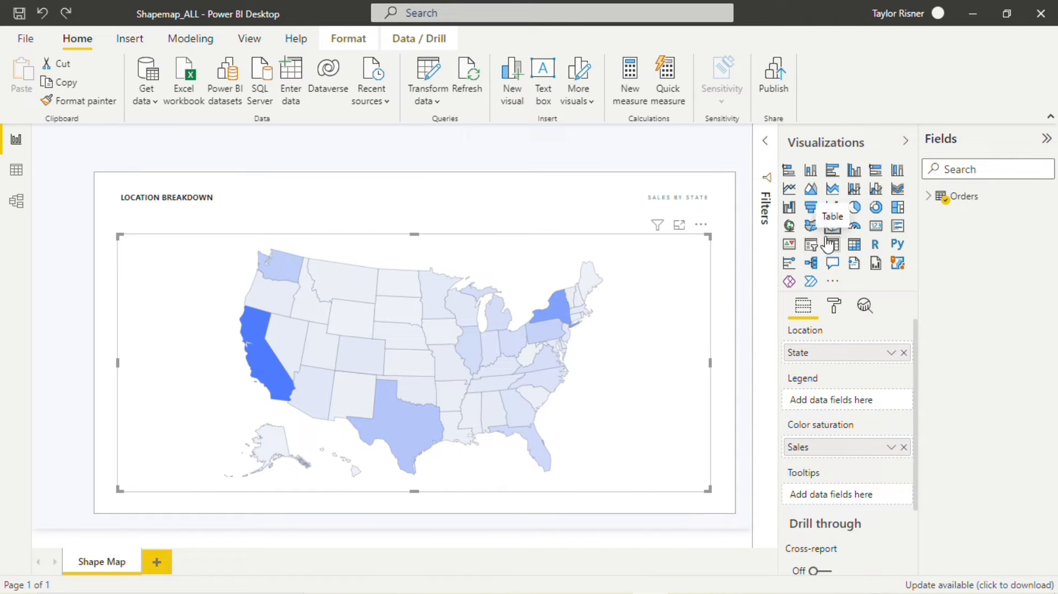
mouse_move(774, 264)
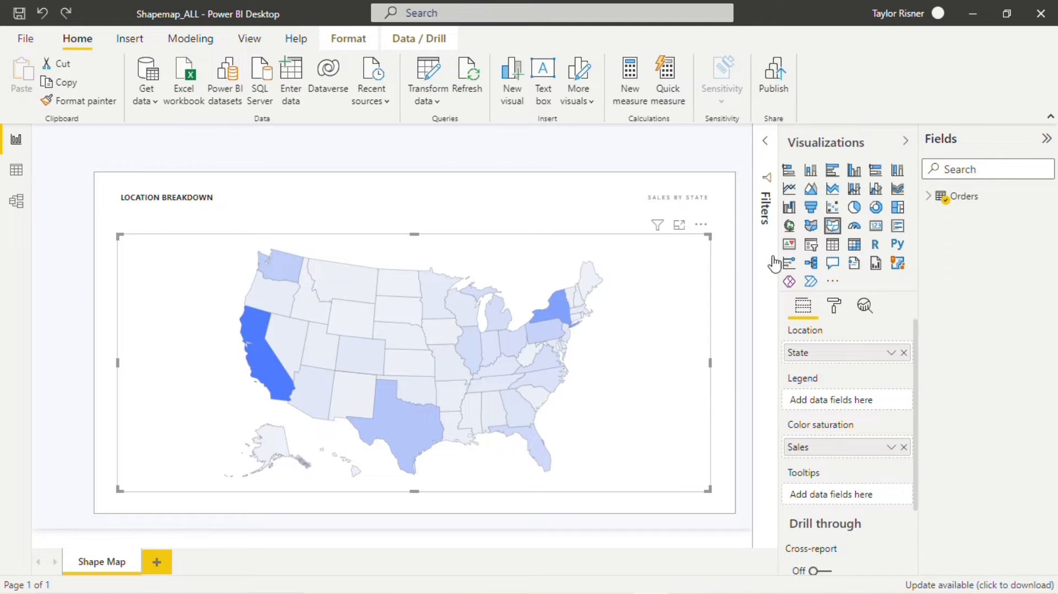
mouse_move(911, 282)
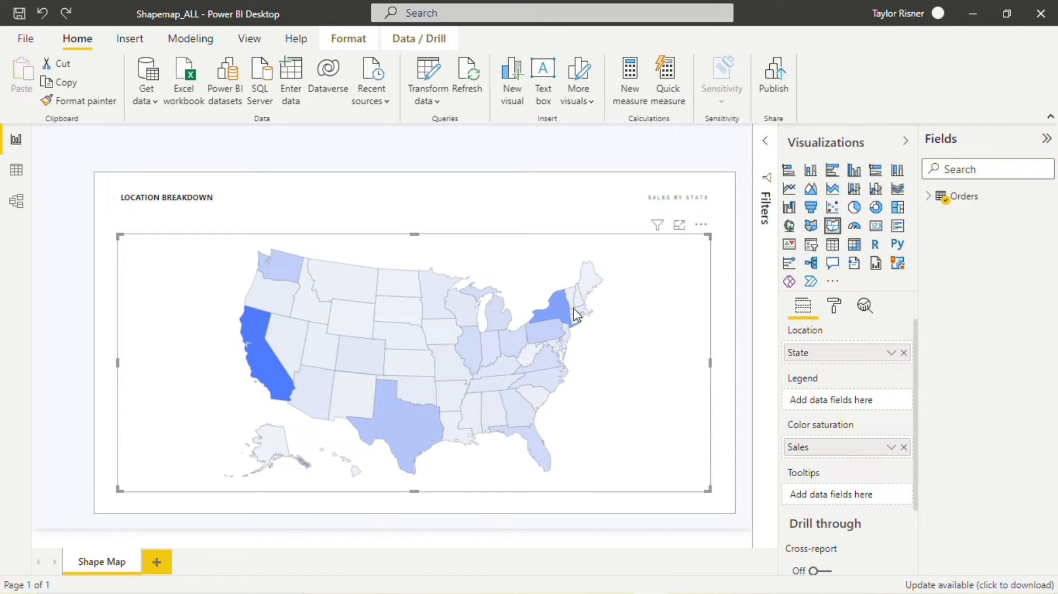
mouse_move(658, 298)
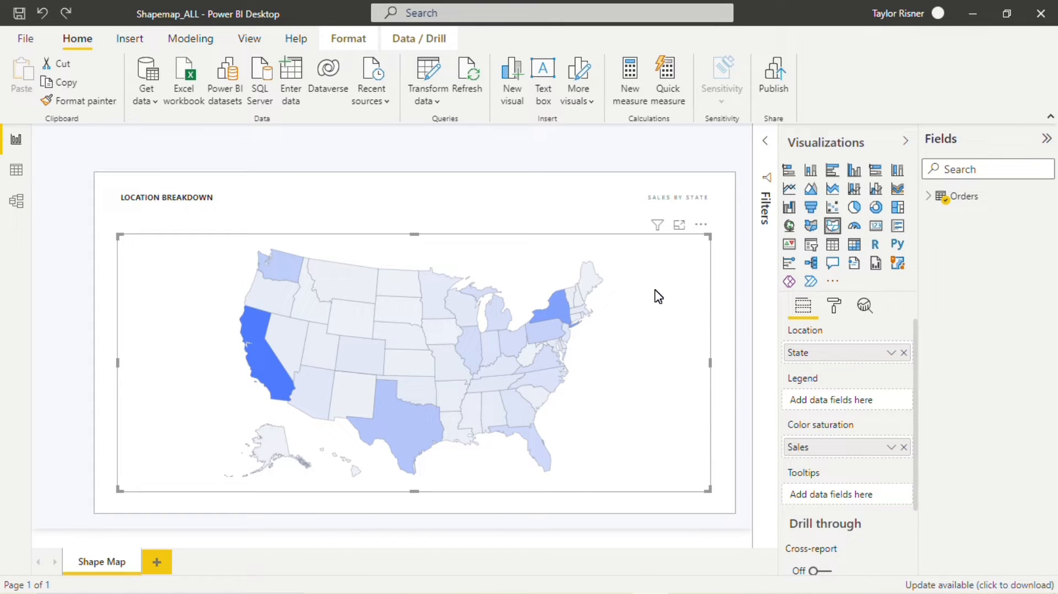
mouse_move(561, 308)
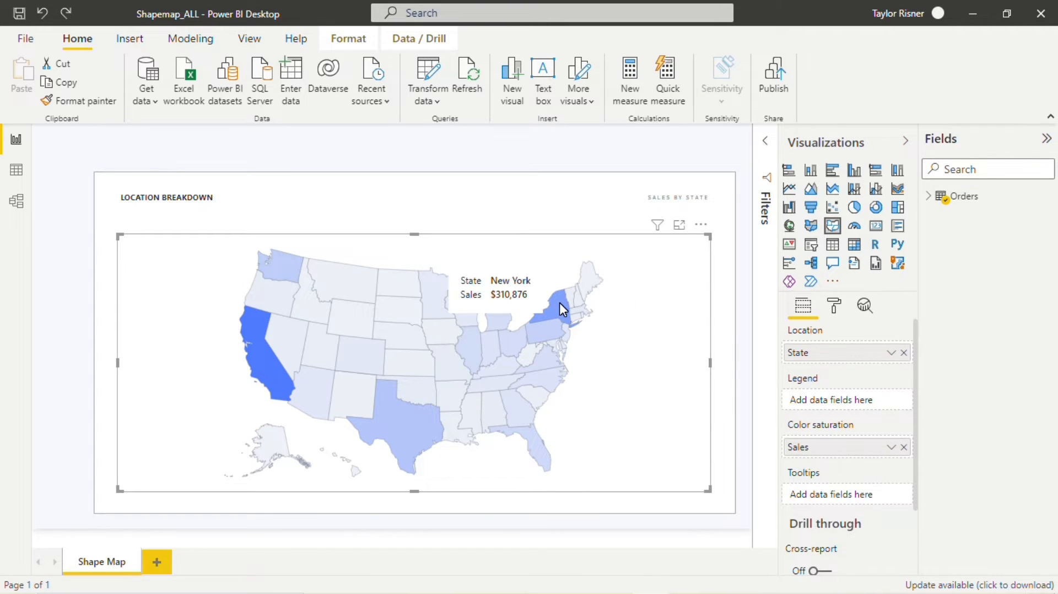
mouse_move(626, 340)
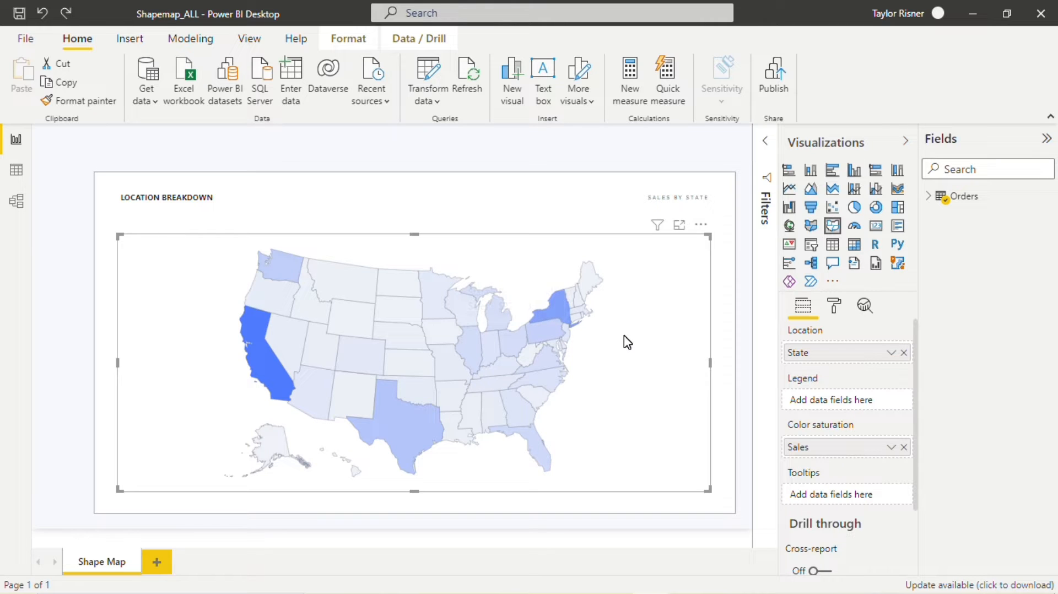
mouse_move(621, 340)
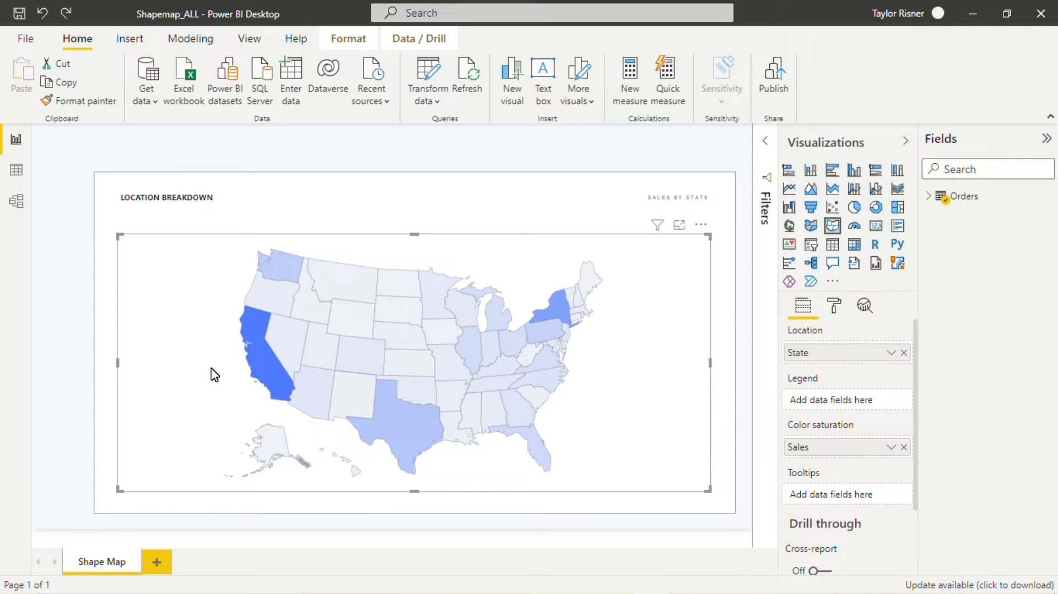
mouse_move(277, 358)
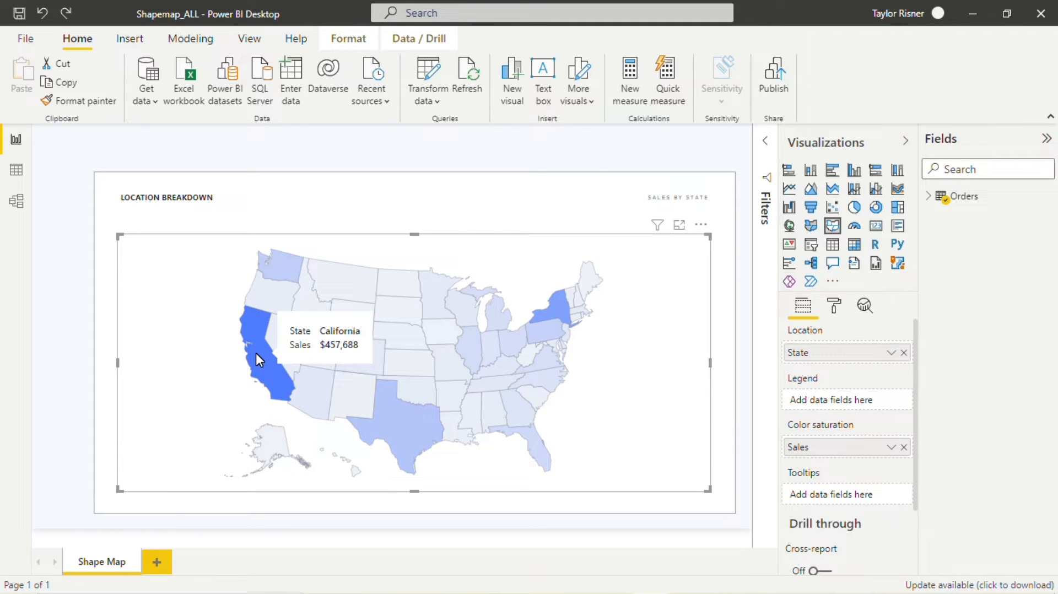
mouse_move(555, 314)
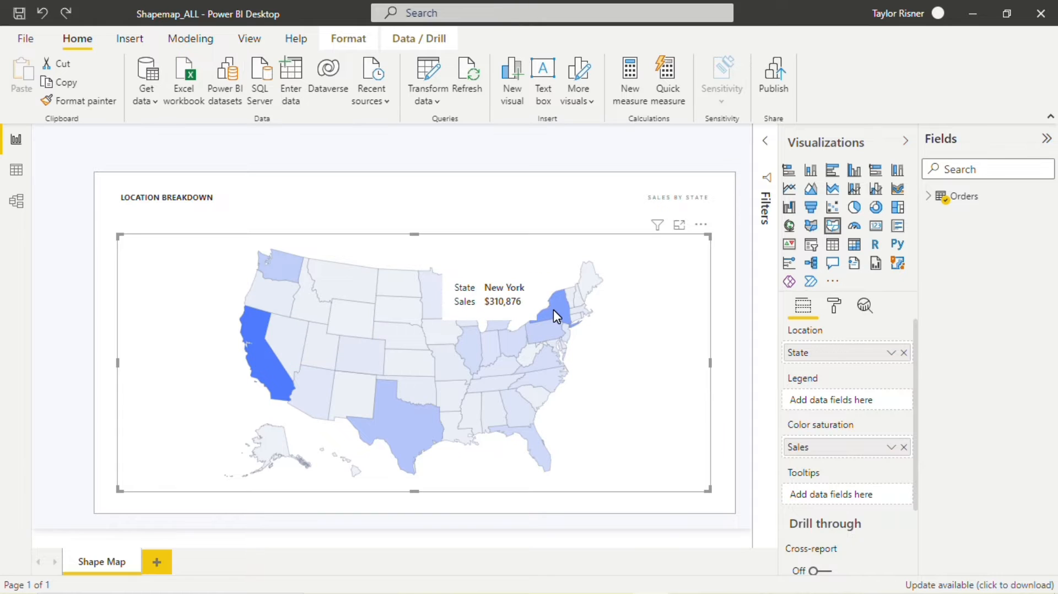
mouse_move(279, 263)
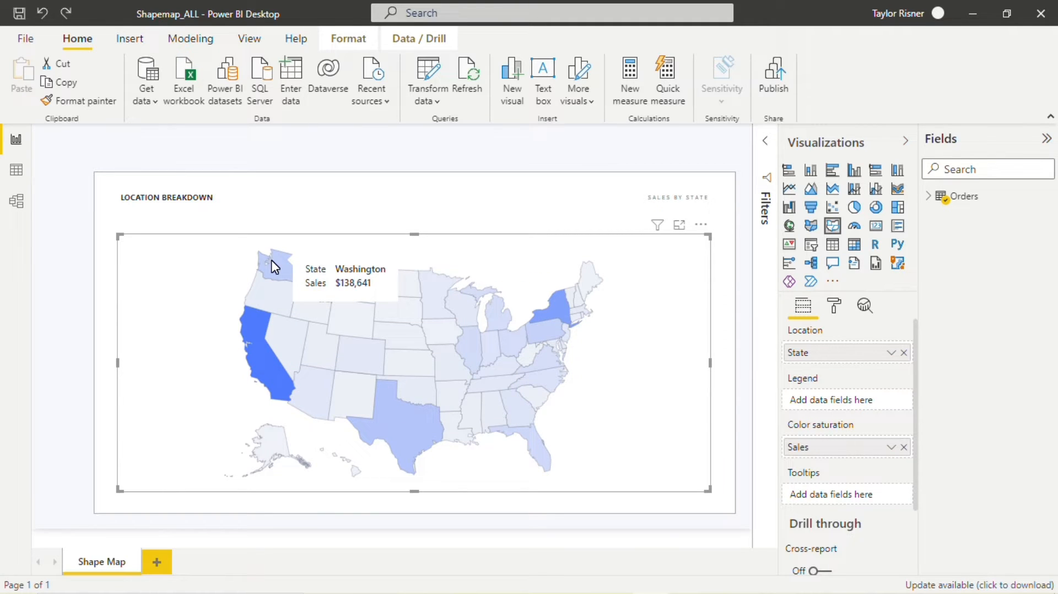
mouse_move(415, 335)
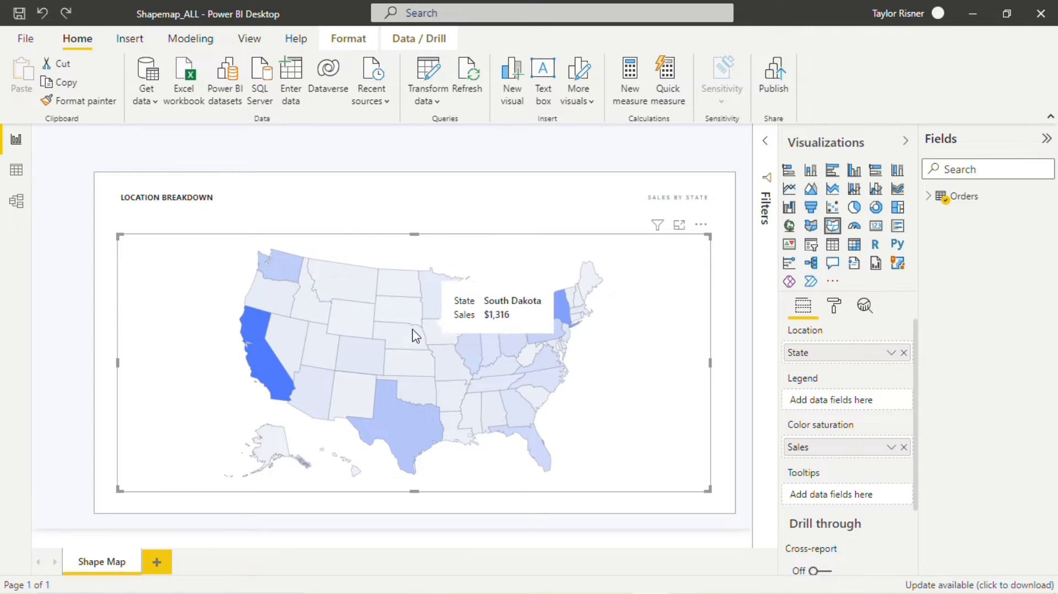
mouse_move(404, 341)
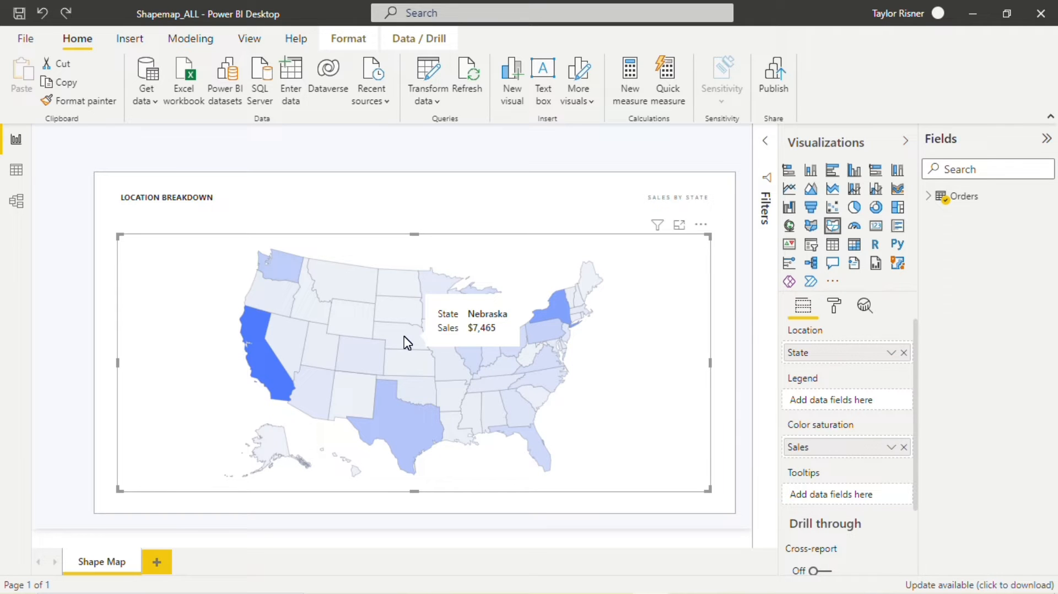
mouse_move(262, 356)
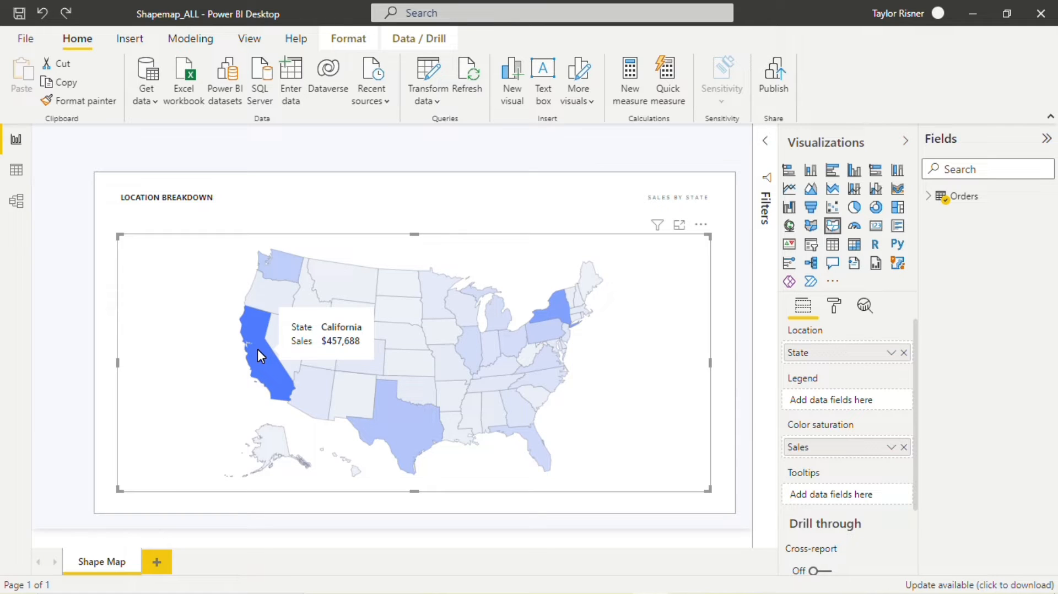
mouse_move(184, 336)
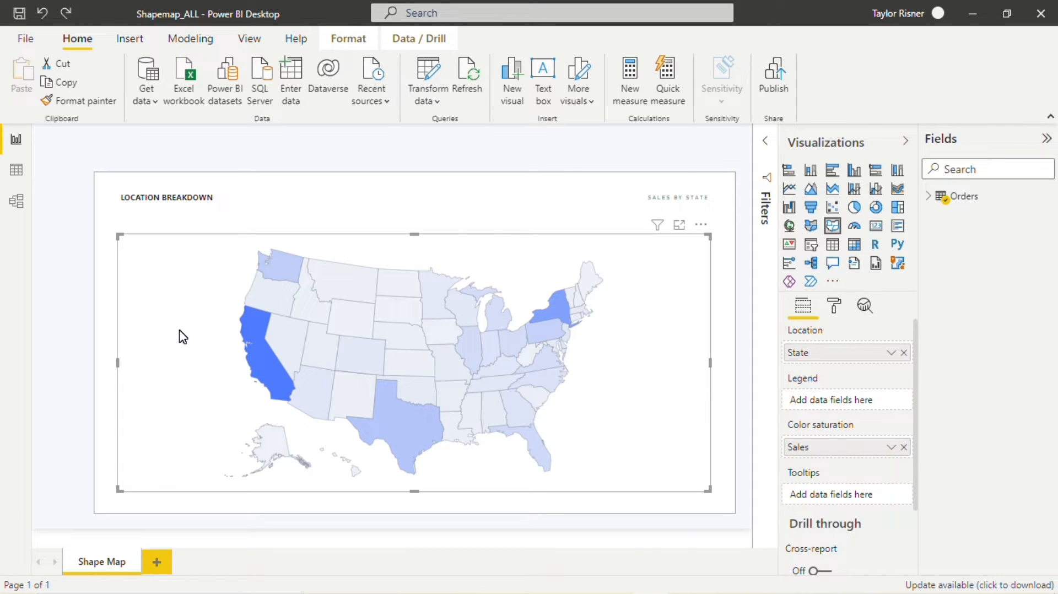
mouse_move(432, 323)
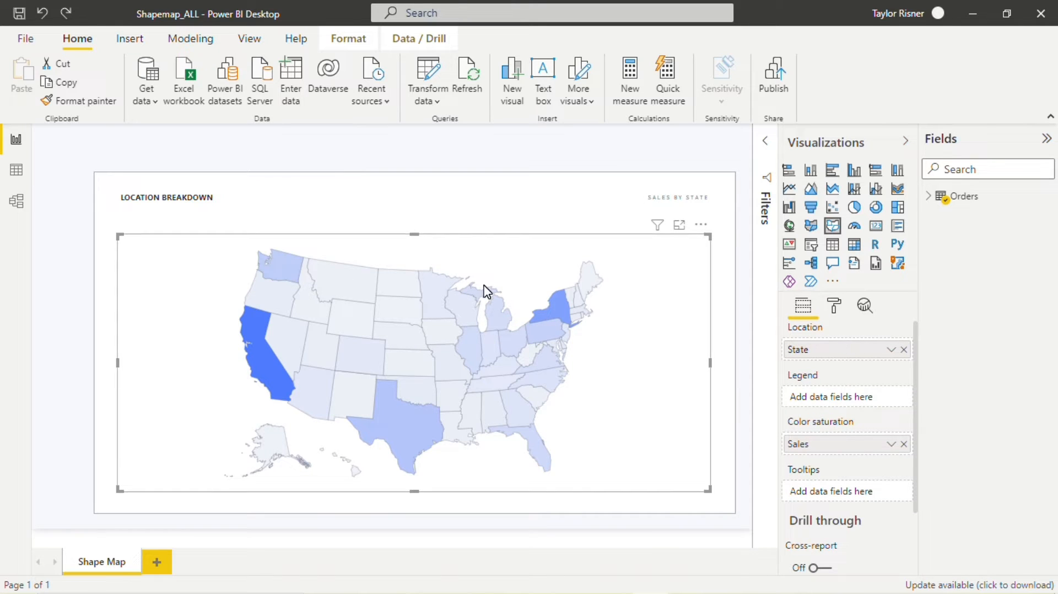
mouse_move(605, 360)
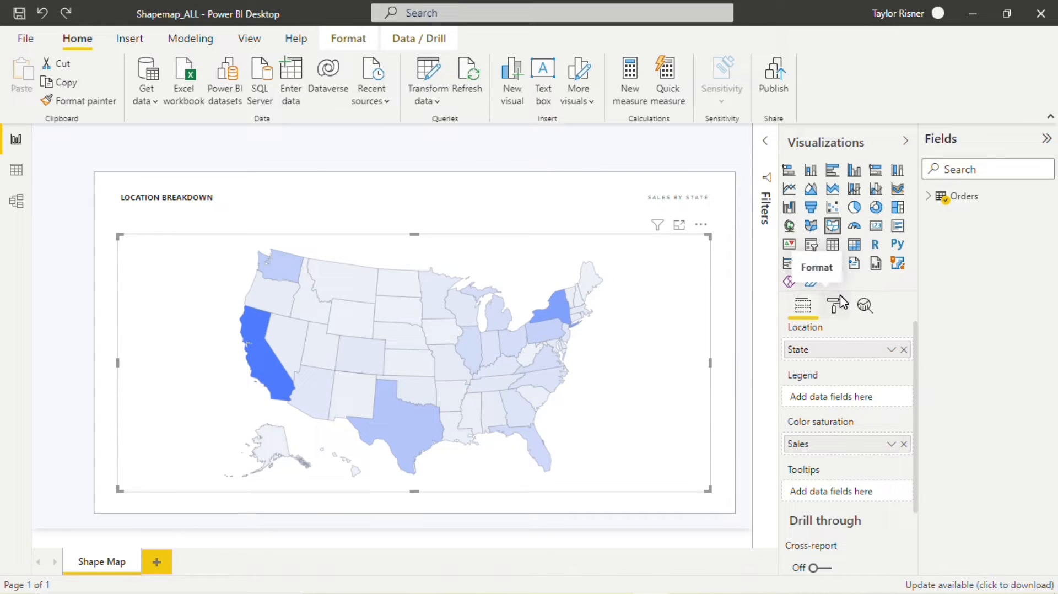
- Show the shape map's Format pane, expand the Shape settings, then switch to the stacked bar report
click(834, 306)
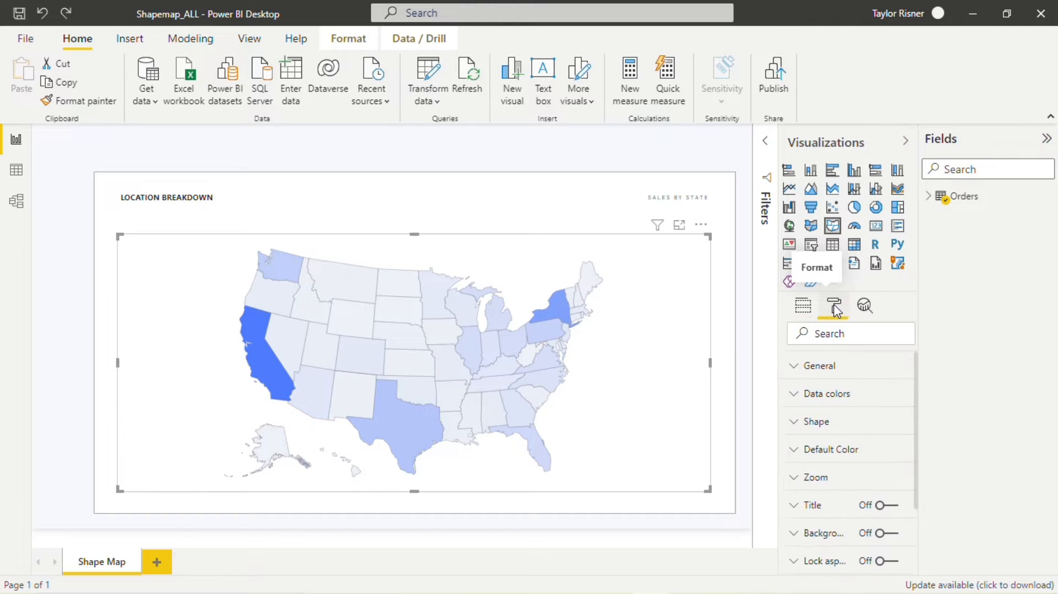
click(812, 421)
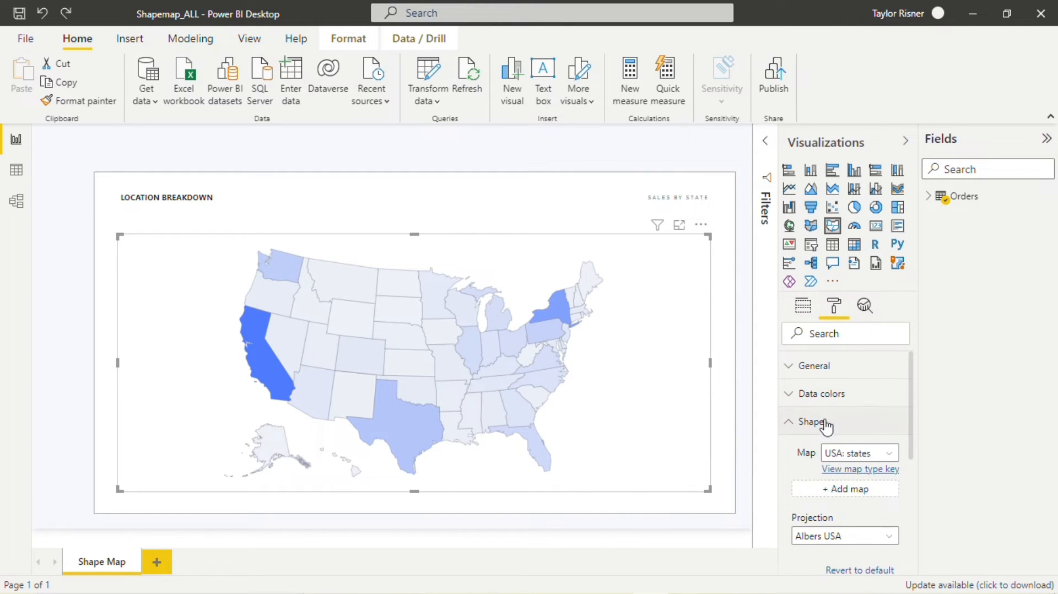
click(857, 453)
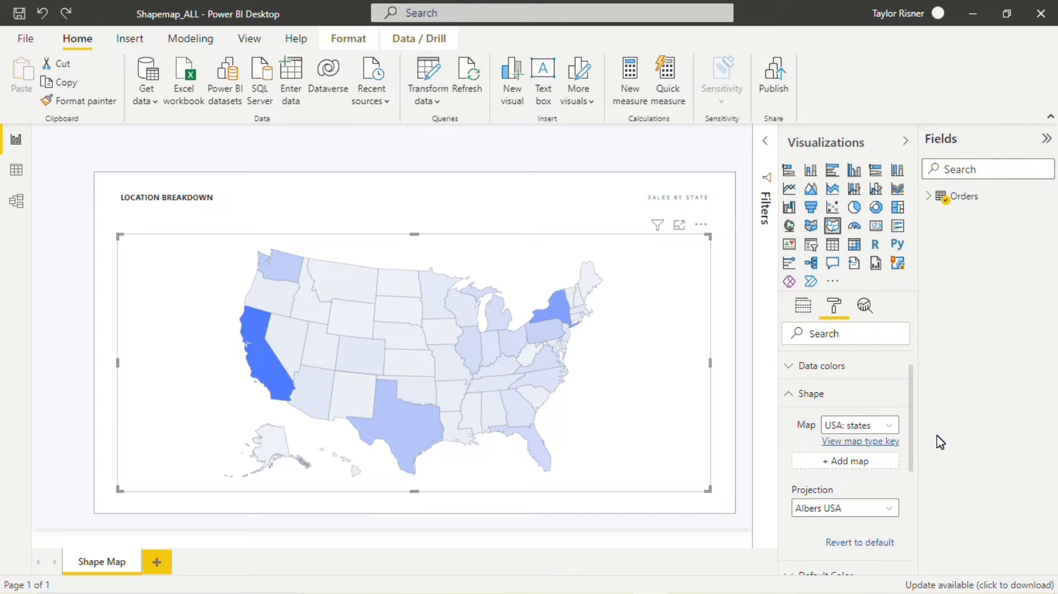
click(115, 561)
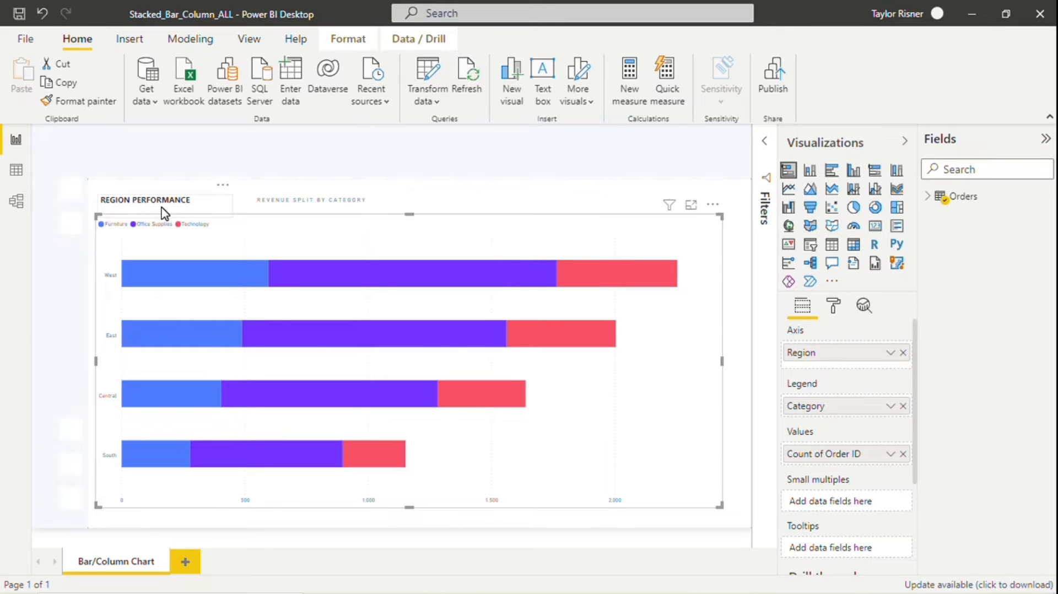
mouse_move(108, 234)
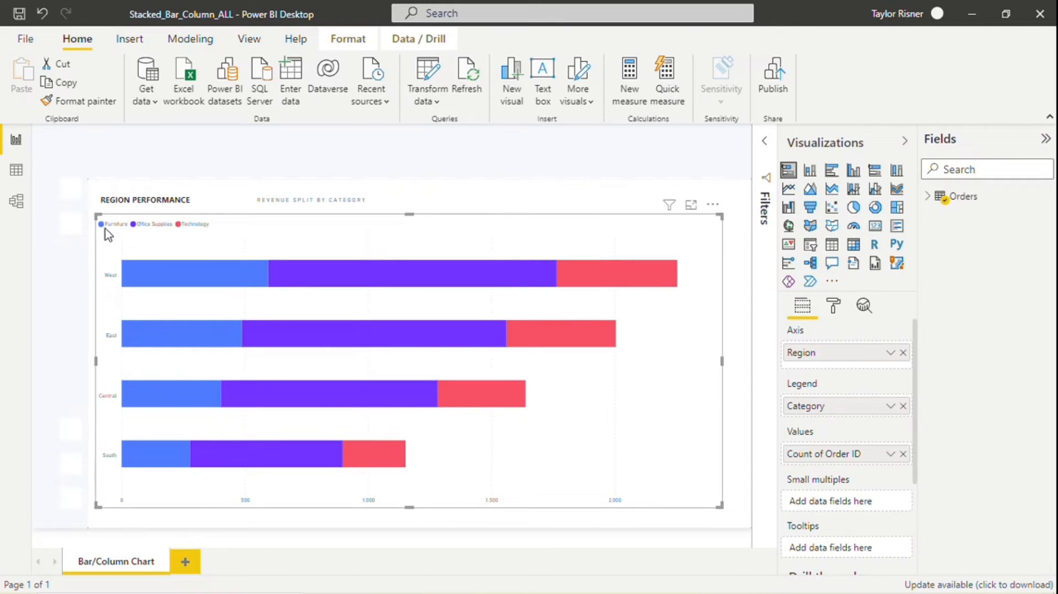
mouse_move(194, 235)
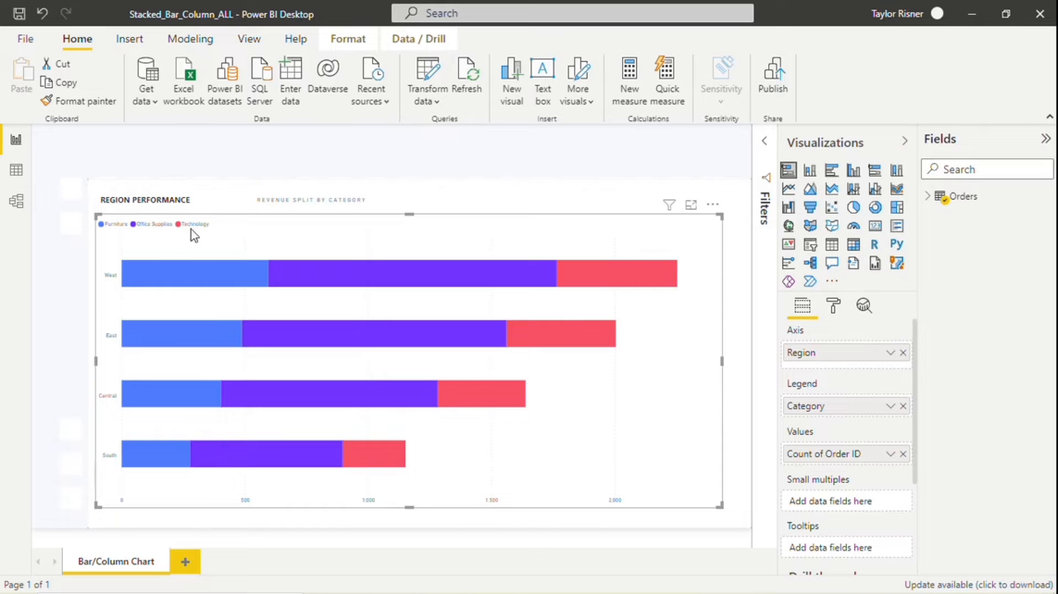
mouse_move(219, 239)
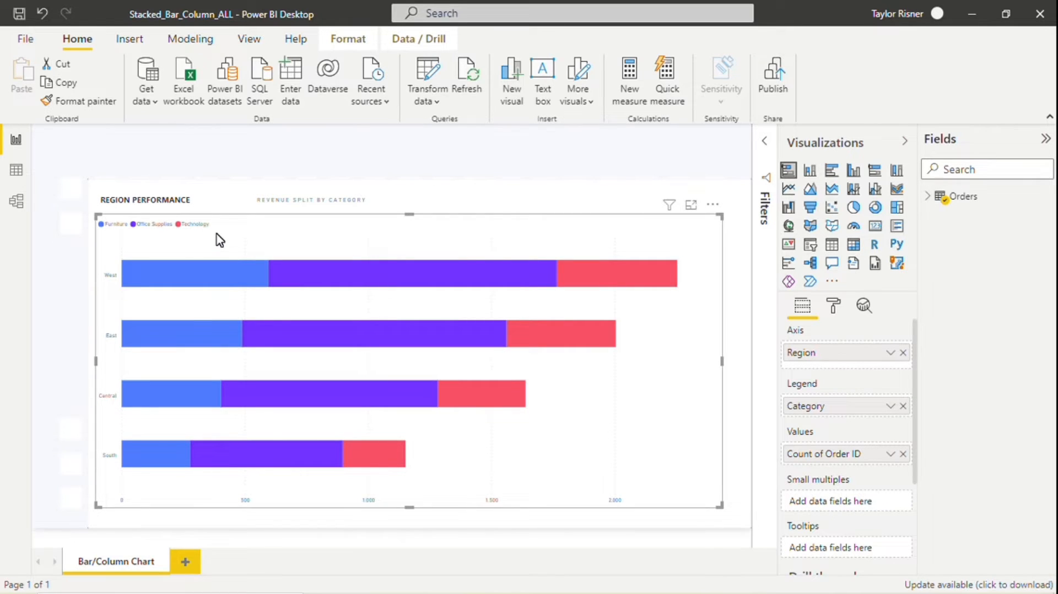
mouse_move(186, 248)
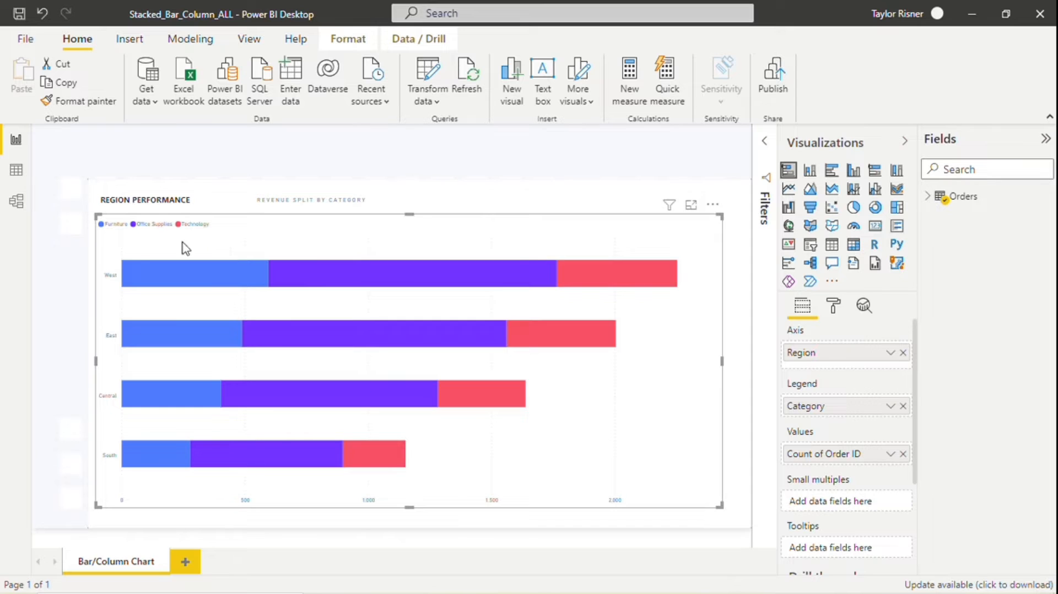
mouse_move(177, 245)
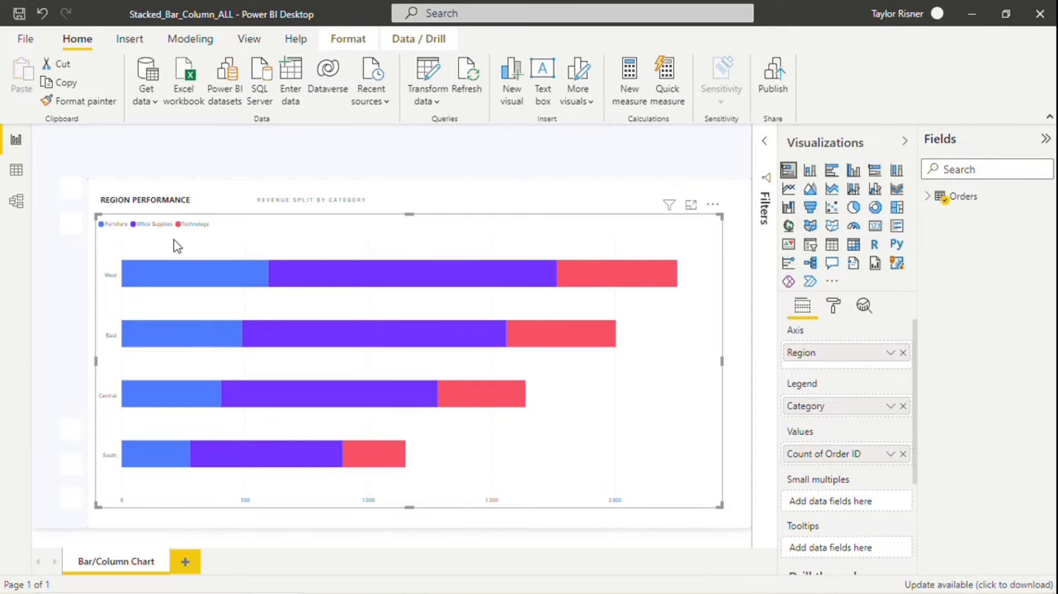
mouse_move(156, 273)
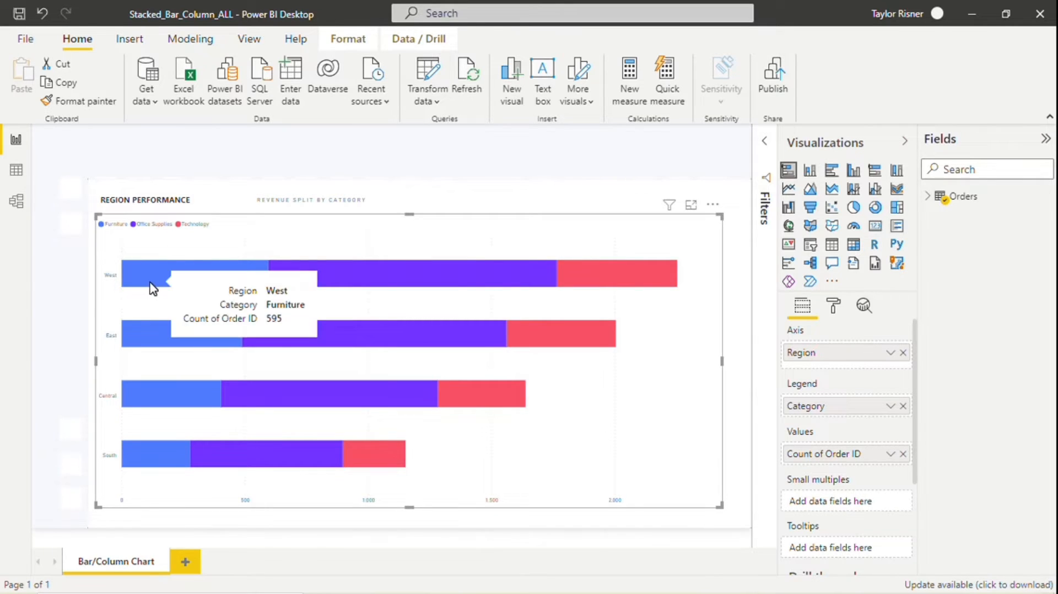
mouse_move(672, 309)
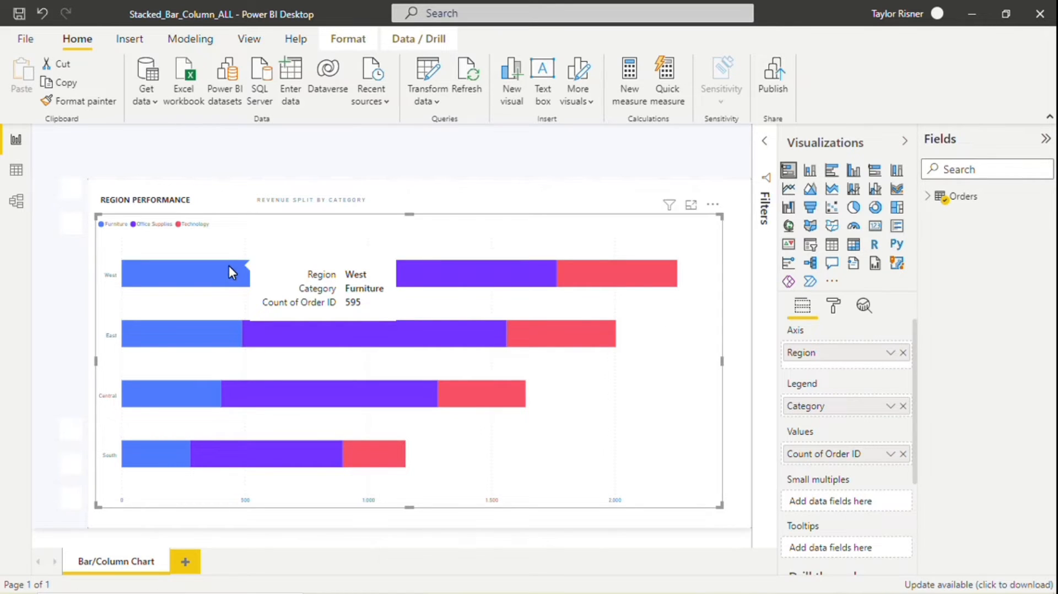
mouse_move(607, 274)
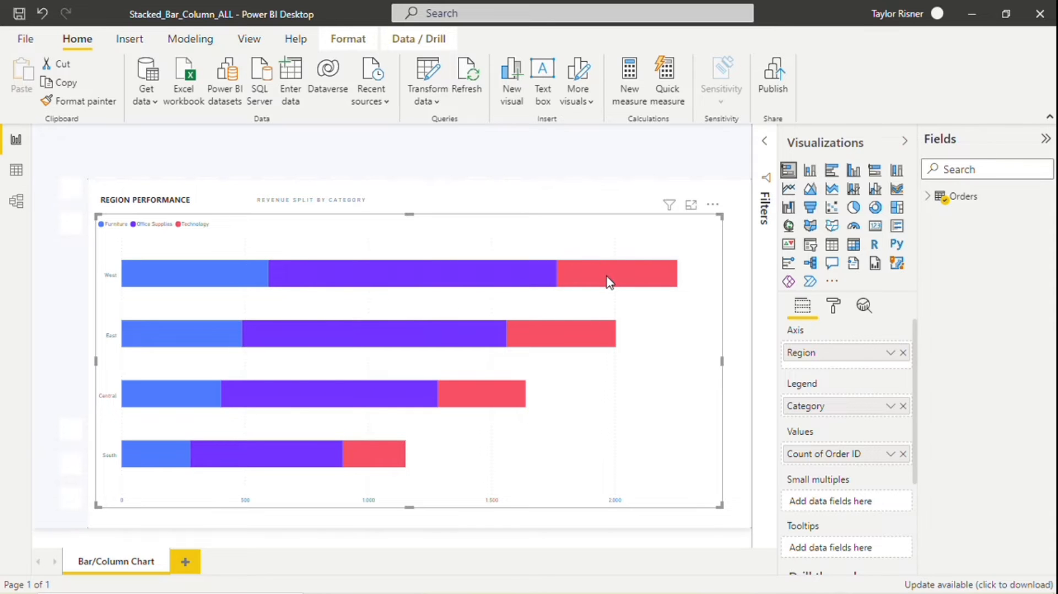
mouse_move(610, 280)
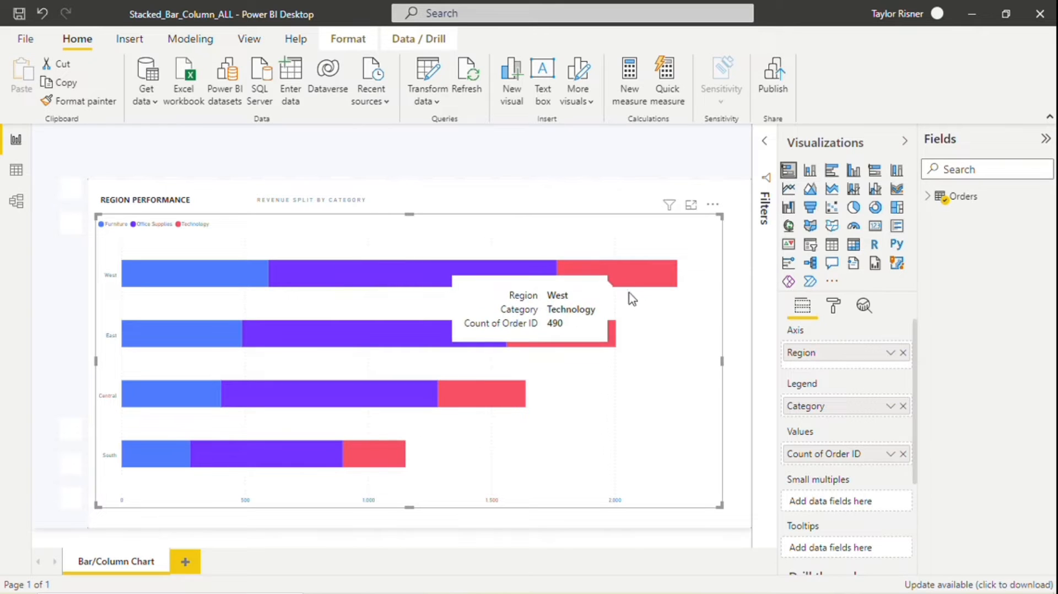
mouse_move(684, 304)
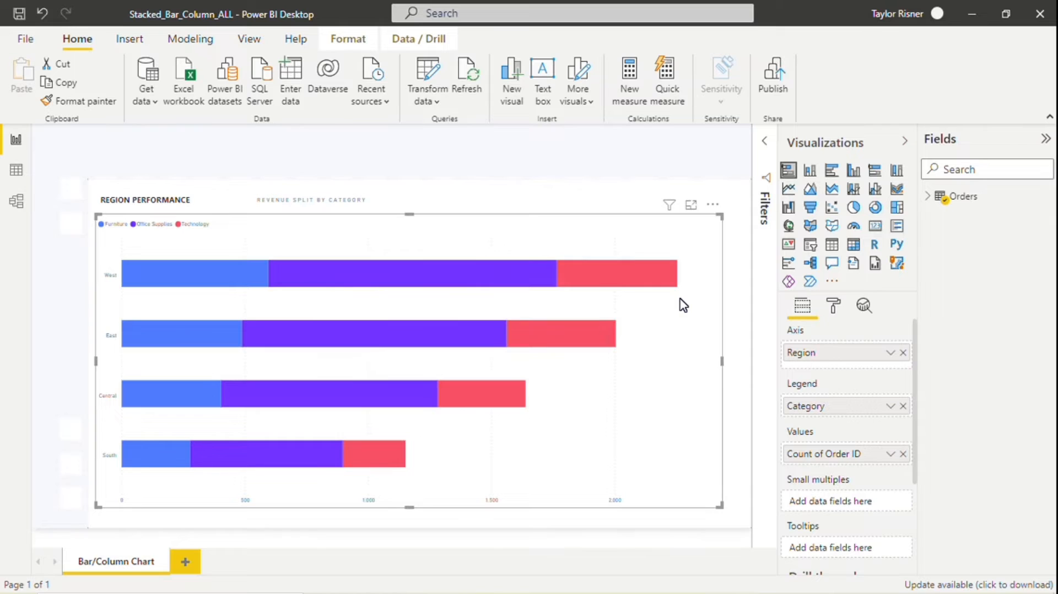
mouse_move(834, 170)
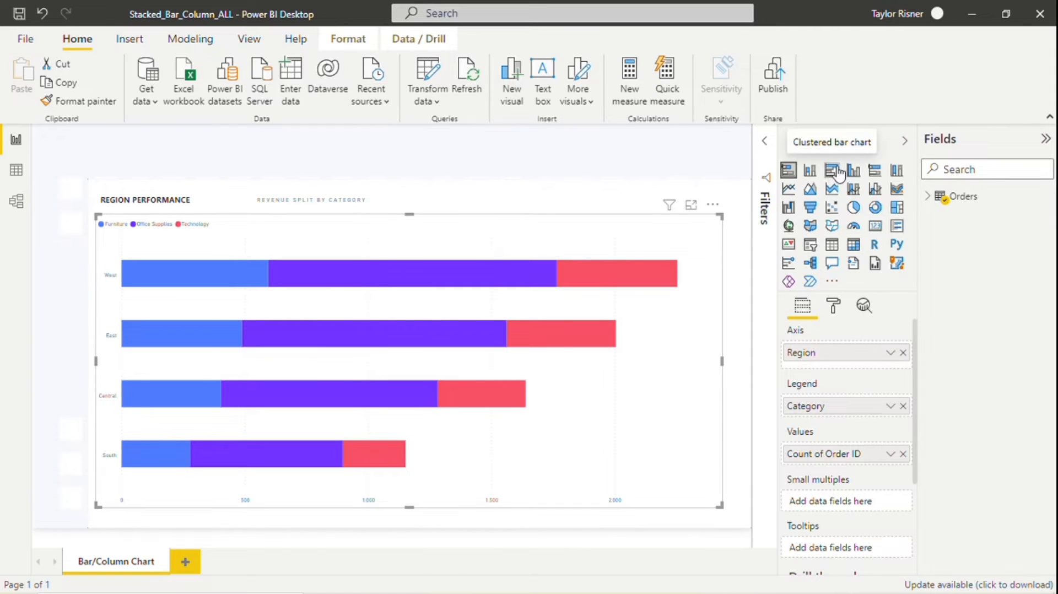
mouse_move(831, 170)
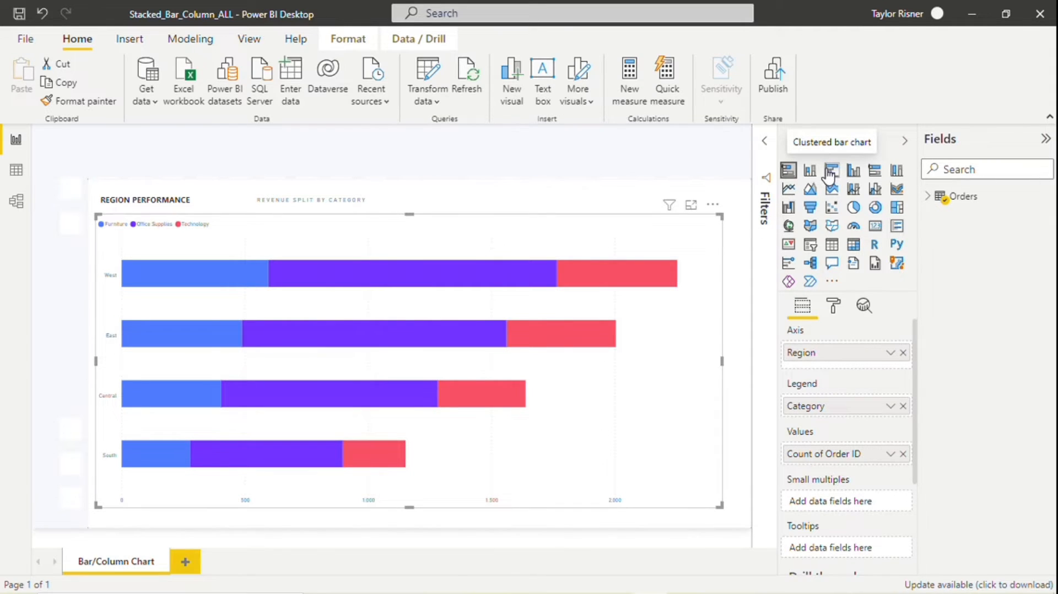
- Convert the Region Performance visual to a clustered bar chart
click(831, 169)
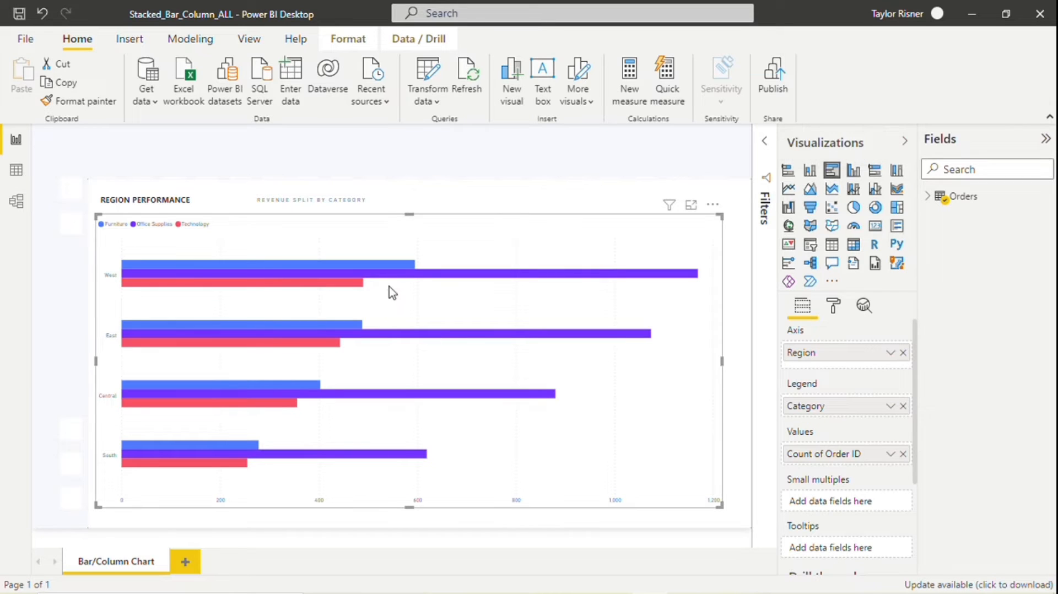
mouse_move(399, 293)
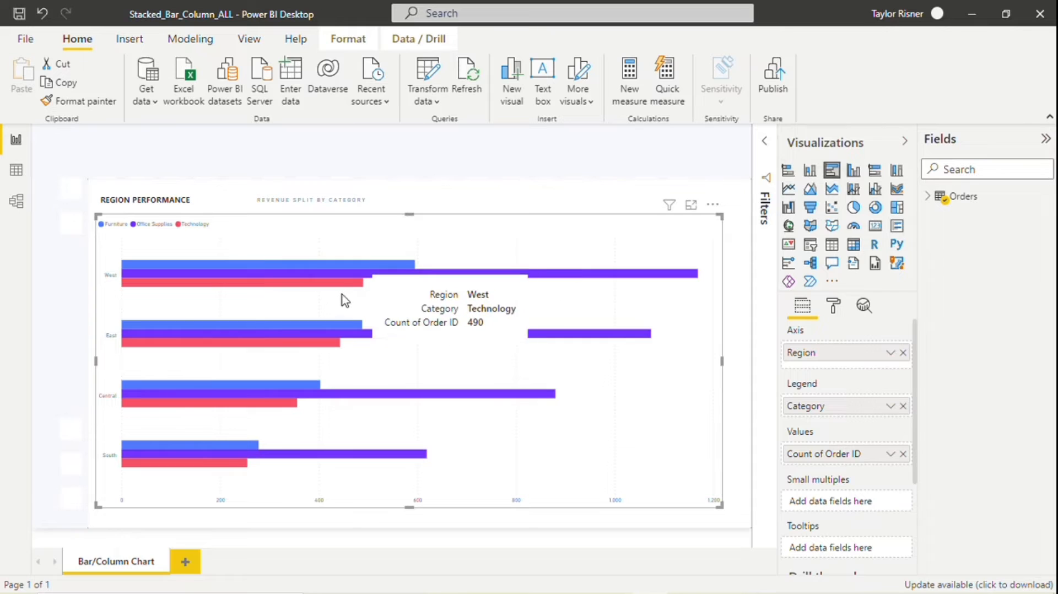
mouse_move(320, 307)
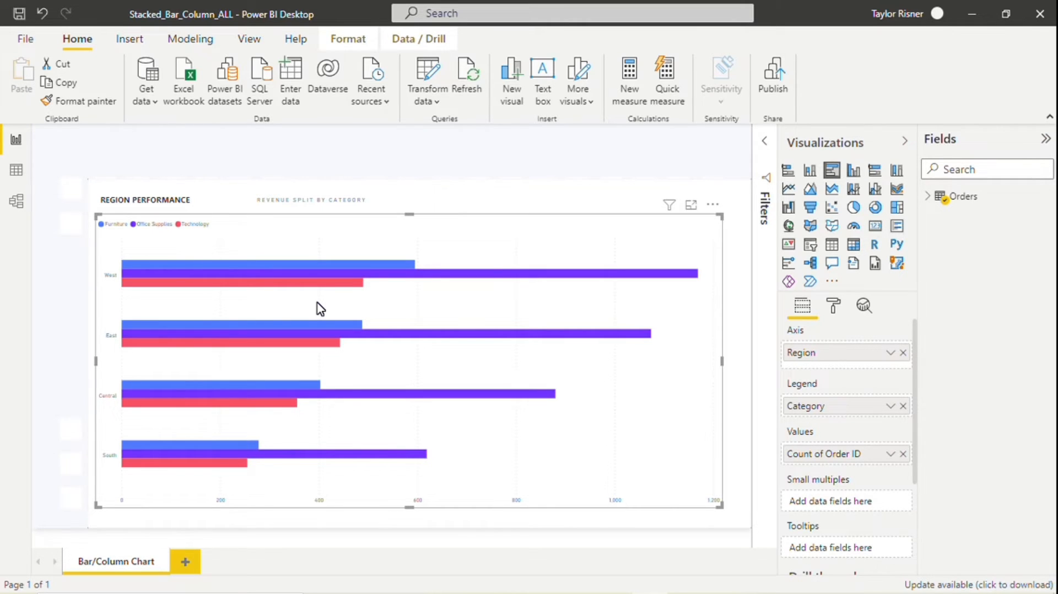
mouse_move(437, 309)
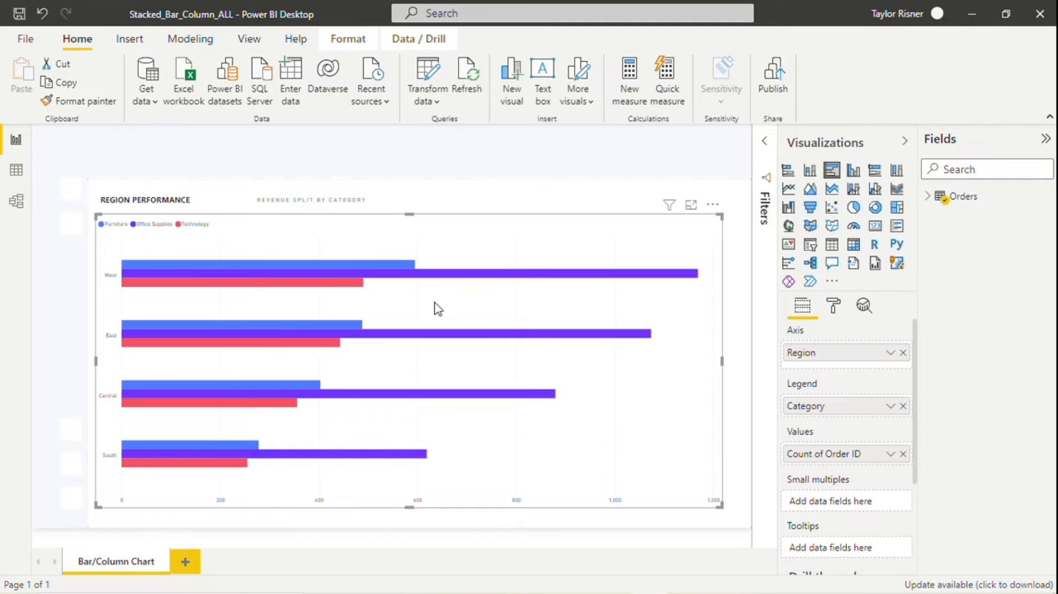
mouse_move(378, 296)
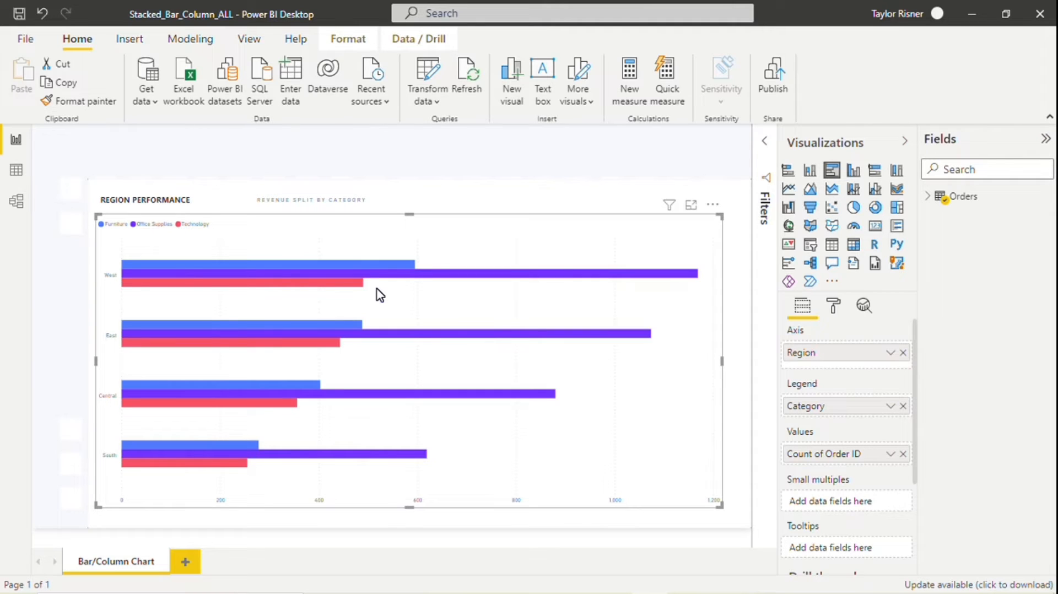
mouse_move(398, 277)
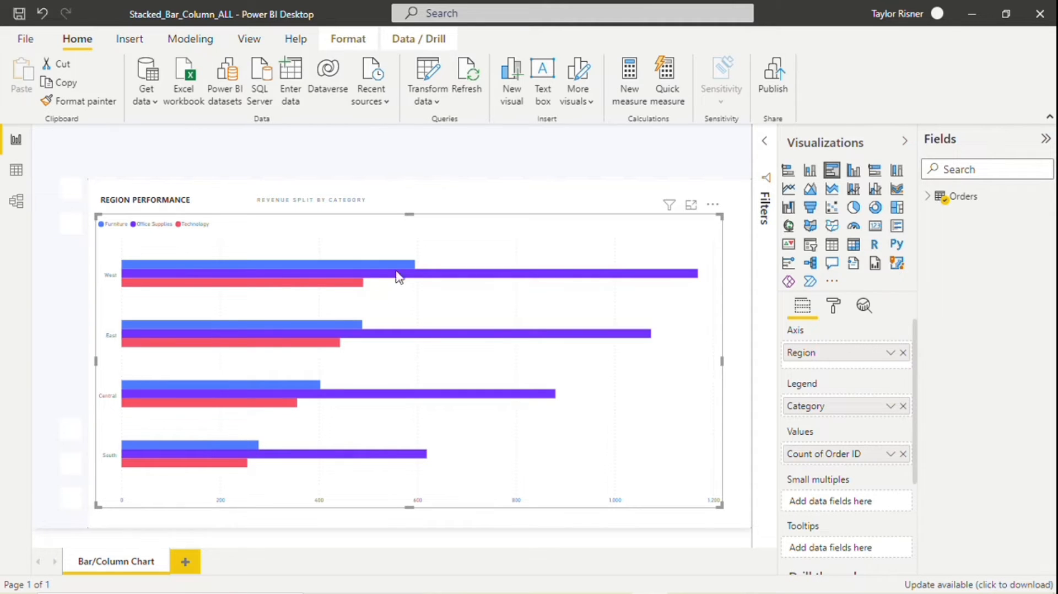
mouse_move(365, 302)
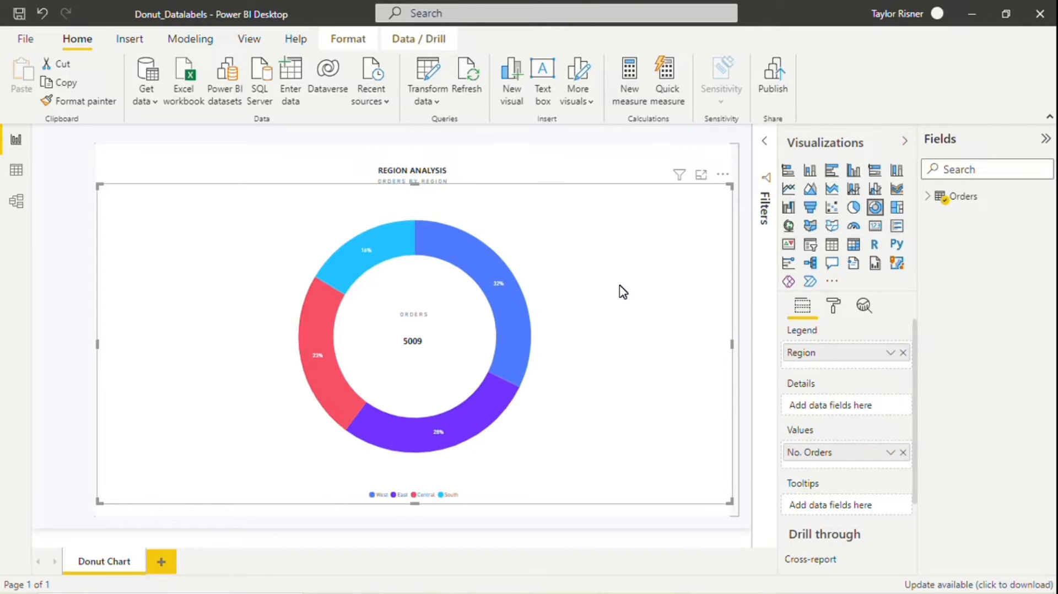
mouse_move(399, 193)
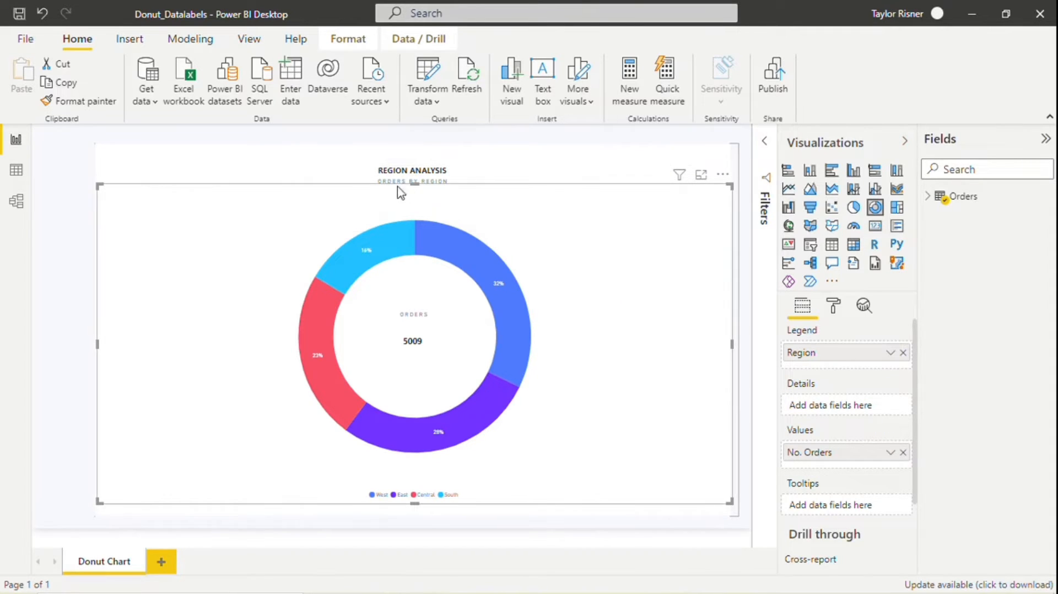
mouse_move(547, 232)
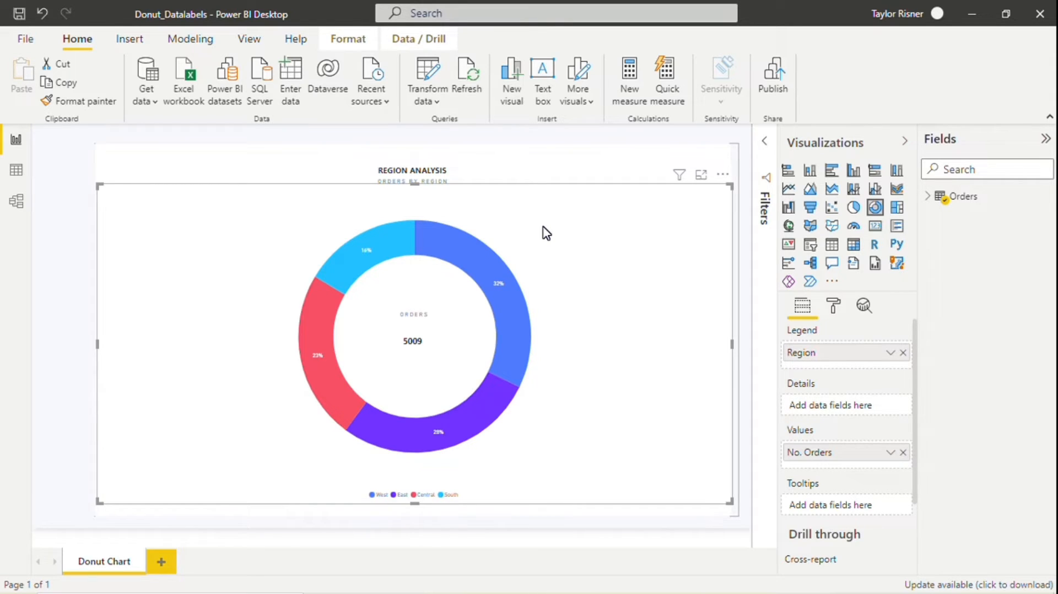
mouse_move(481, 259)
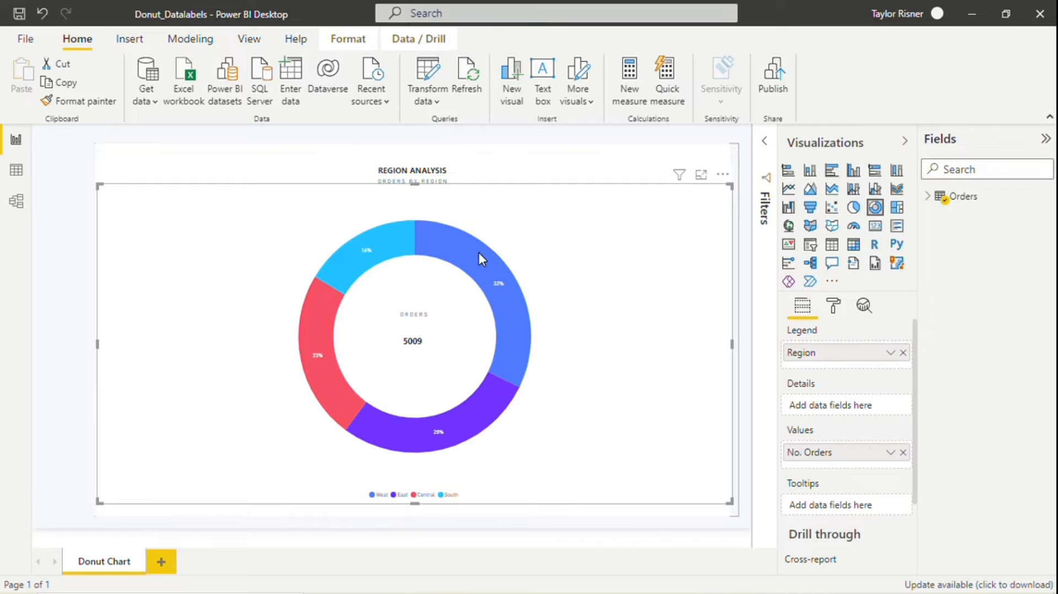
mouse_move(479, 260)
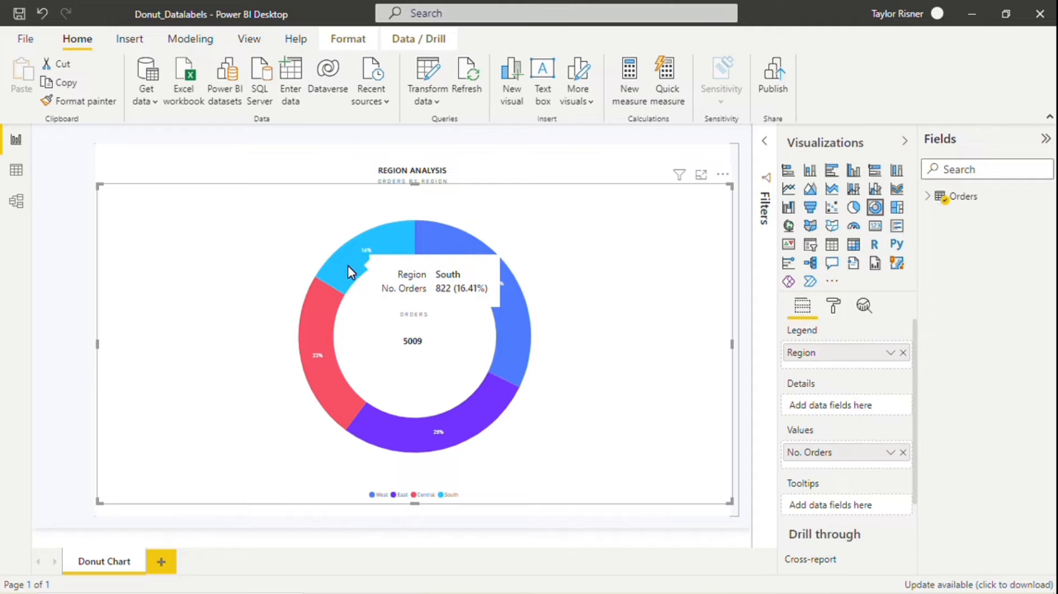
mouse_move(601, 322)
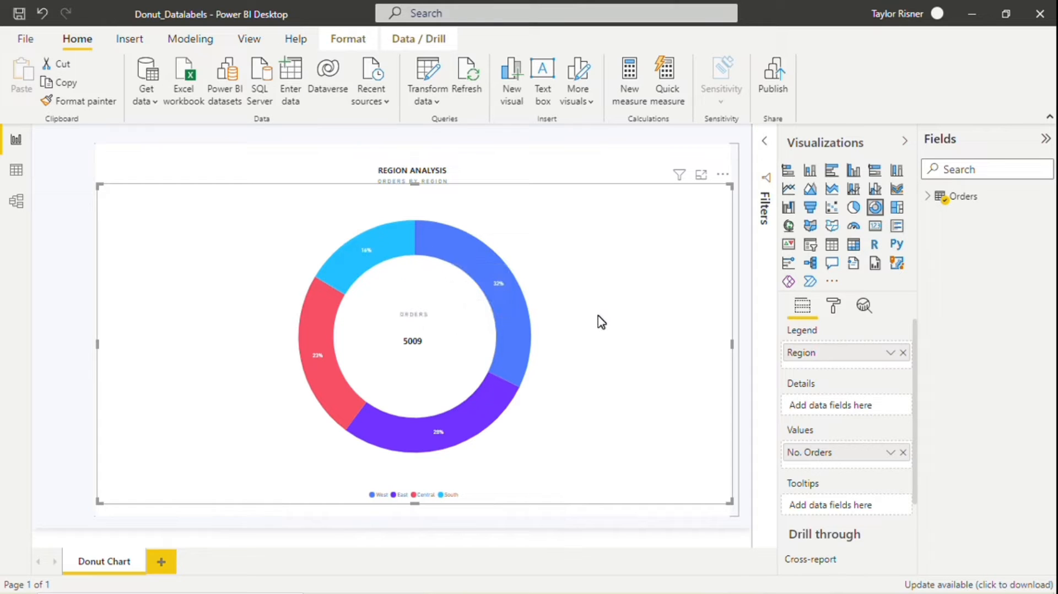
mouse_move(413, 364)
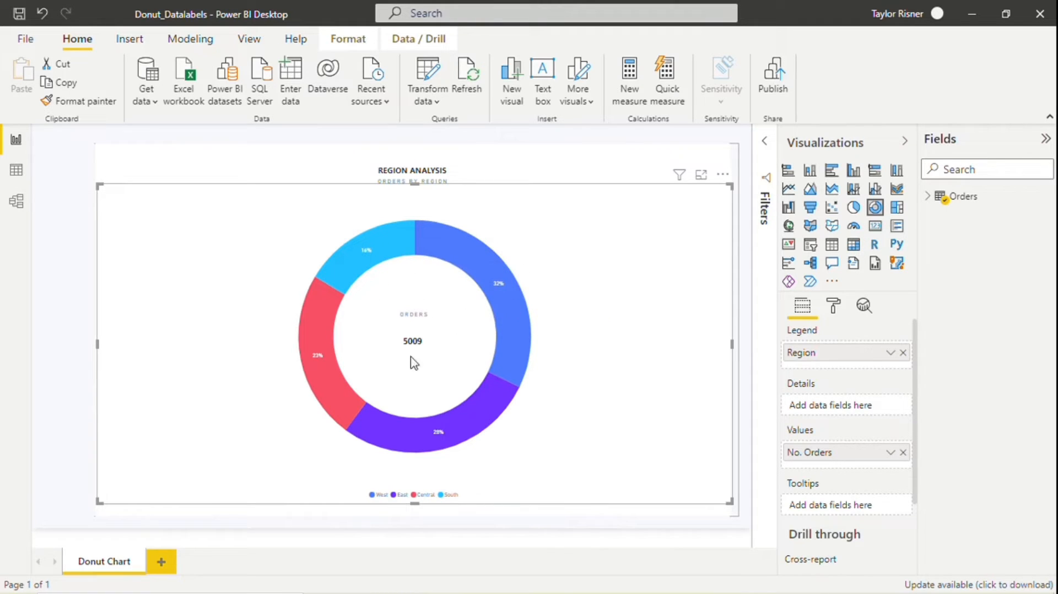
mouse_move(615, 321)
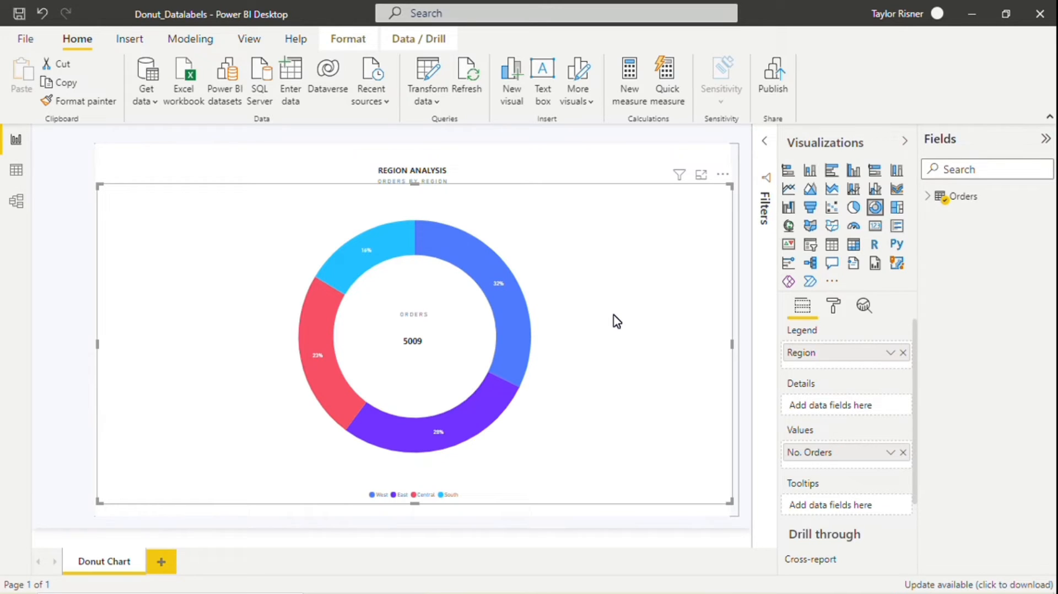
mouse_move(449, 319)
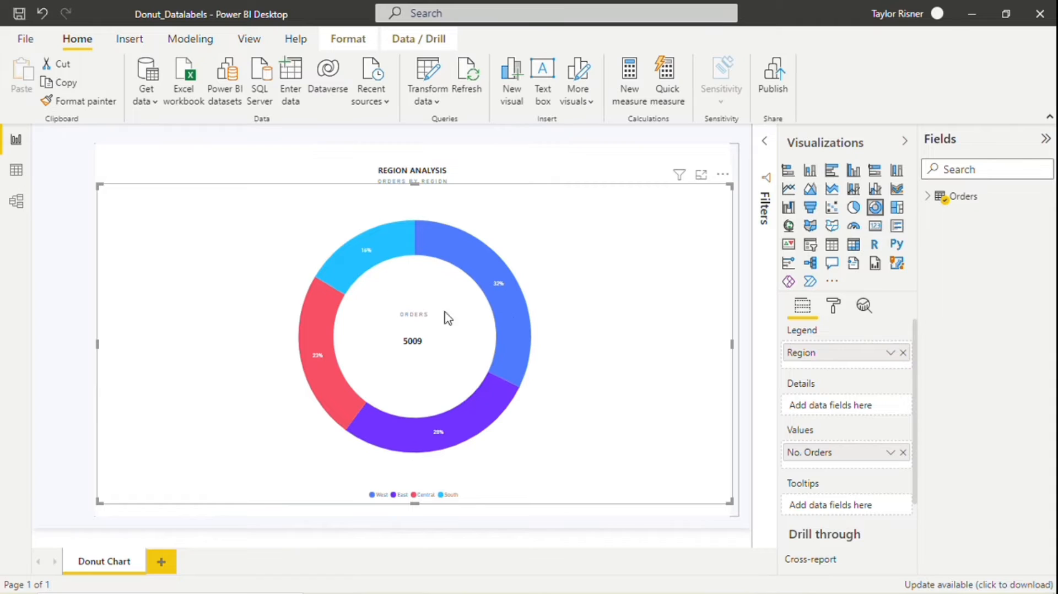
mouse_move(402, 352)
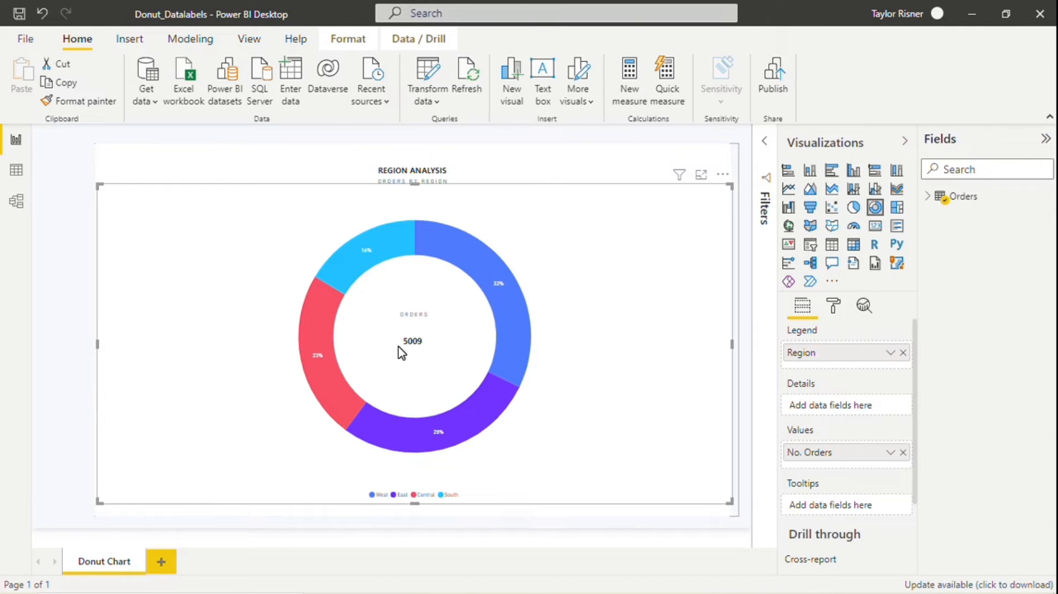
mouse_move(405, 363)
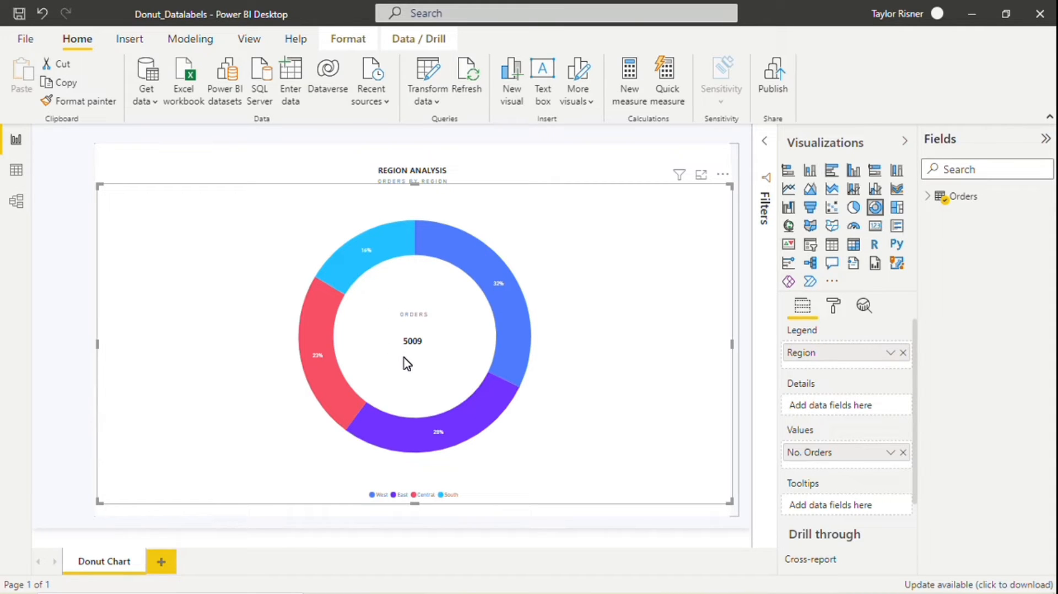
mouse_move(507, 305)
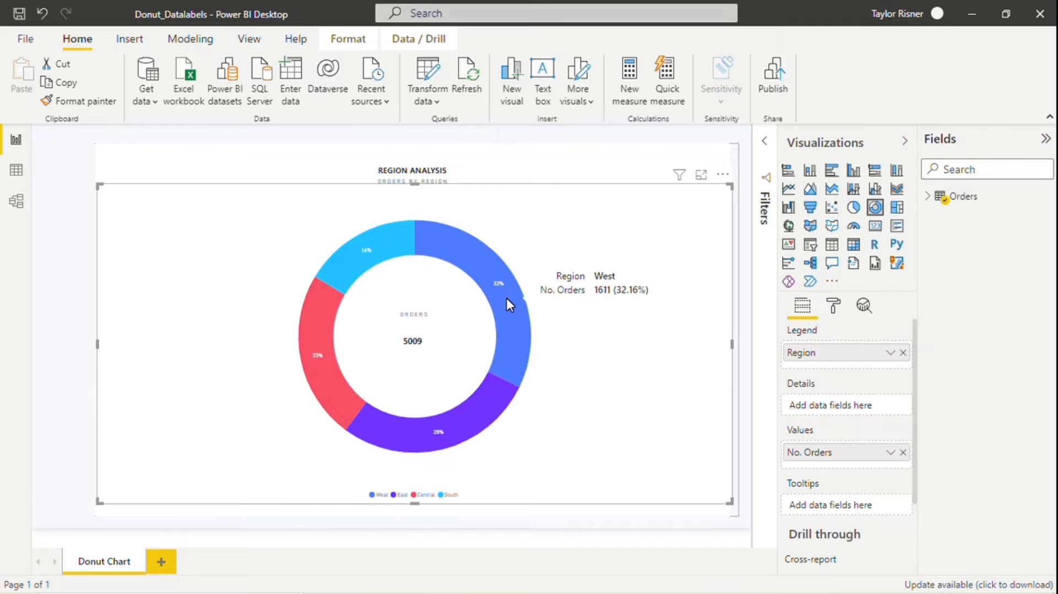
mouse_move(388, 335)
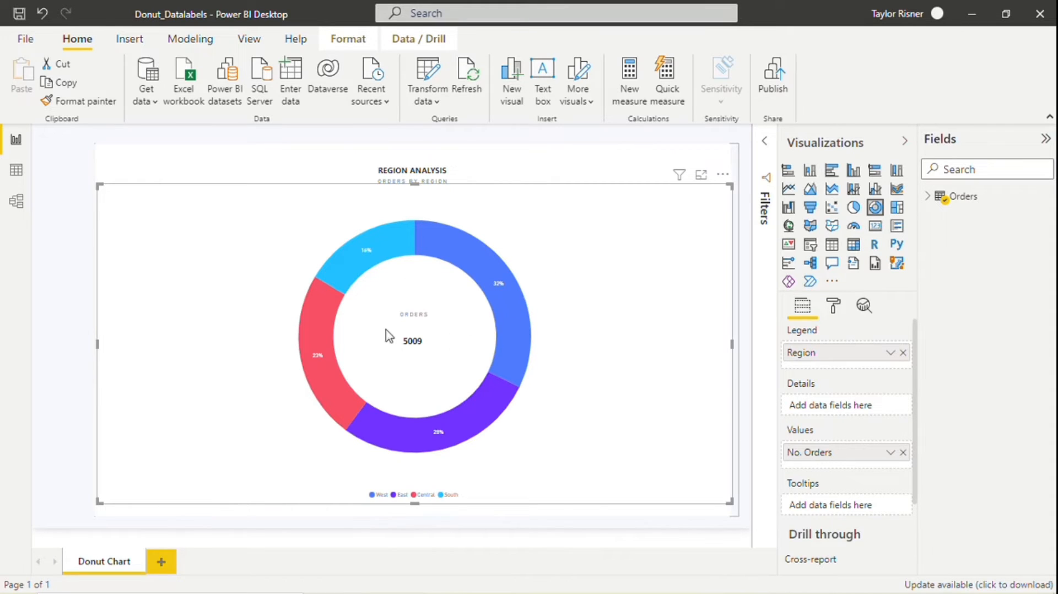
mouse_move(511, 303)
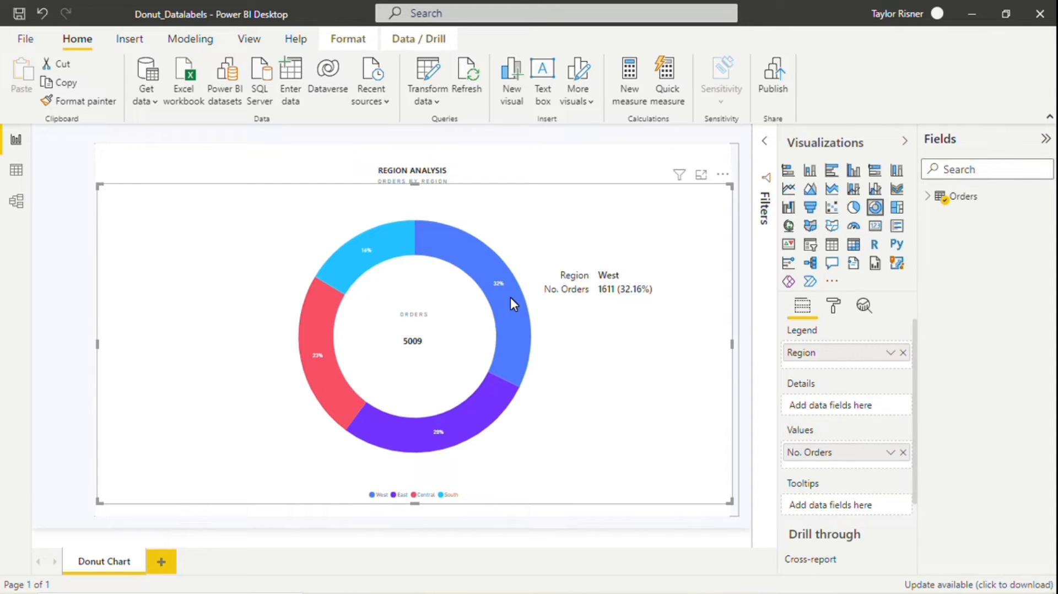
mouse_move(331, 375)
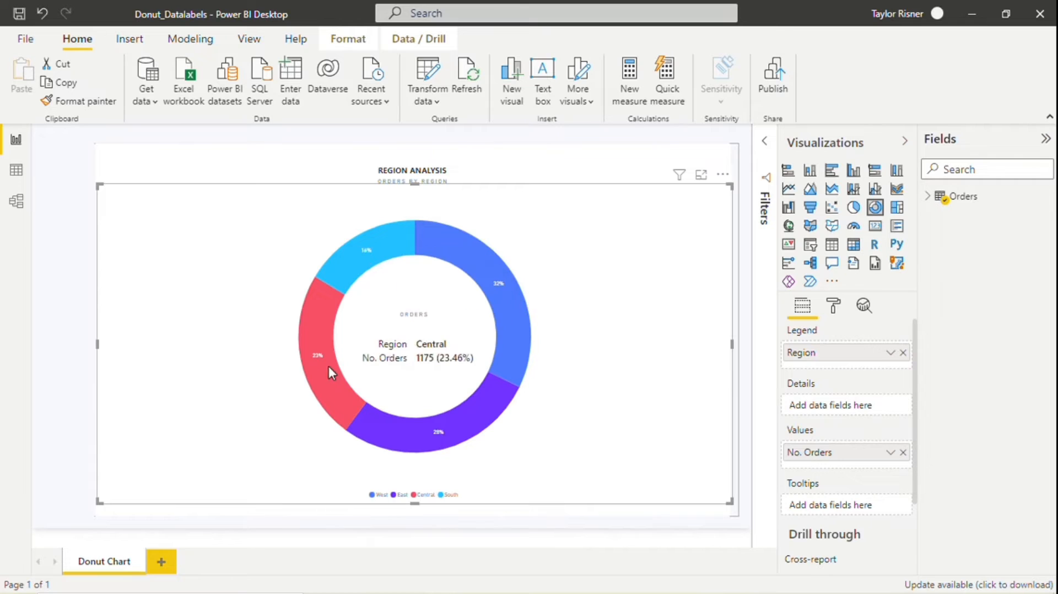
mouse_move(668, 329)
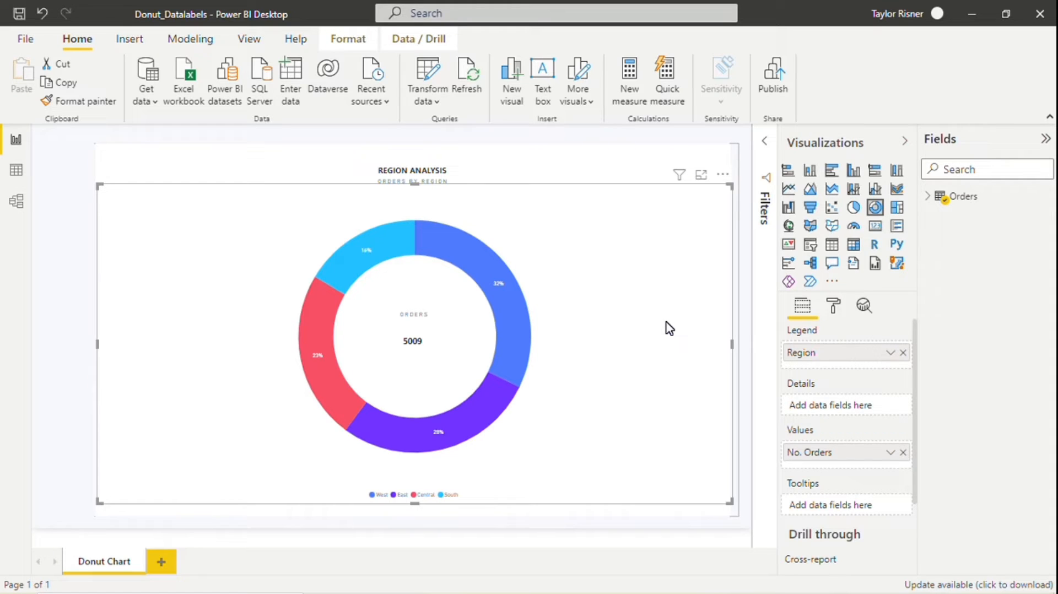
mouse_move(496, 312)
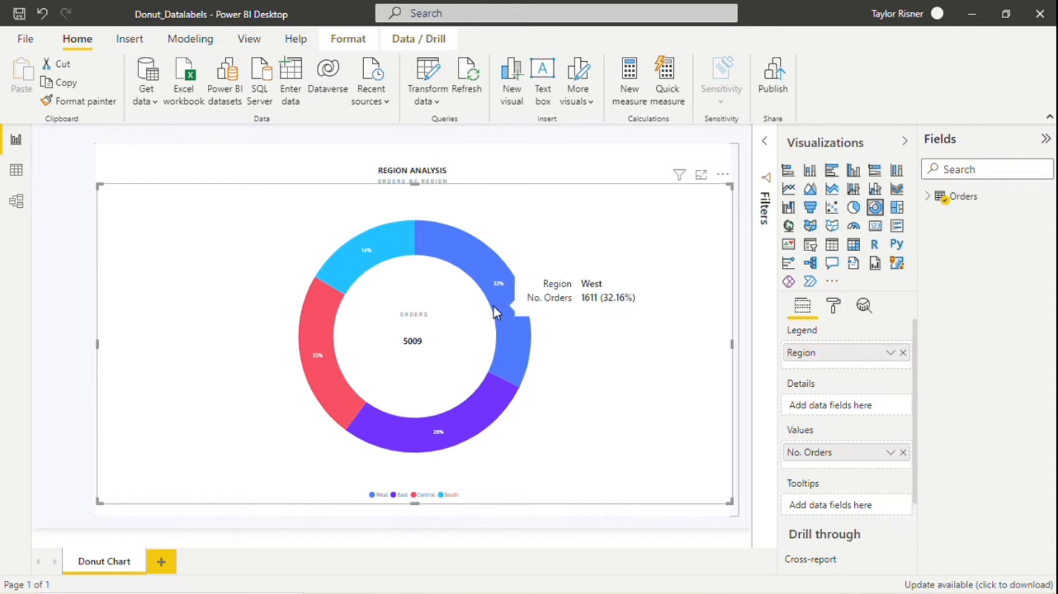
mouse_move(470, 433)
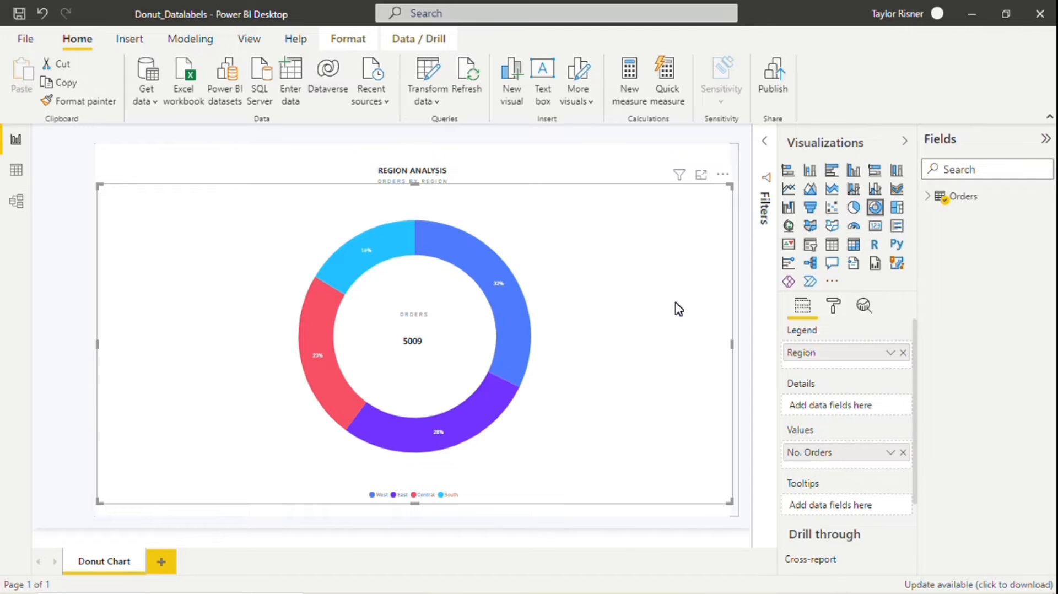
mouse_move(461, 322)
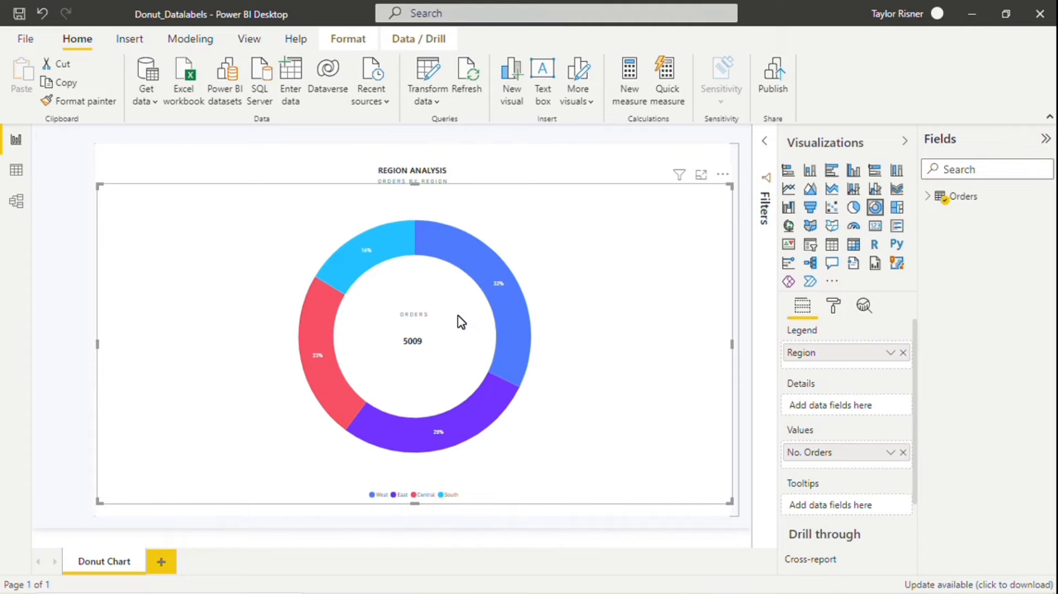
- Open the AreaChart_ALL report's Area & Stacked Area Chart page
click(134, 561)
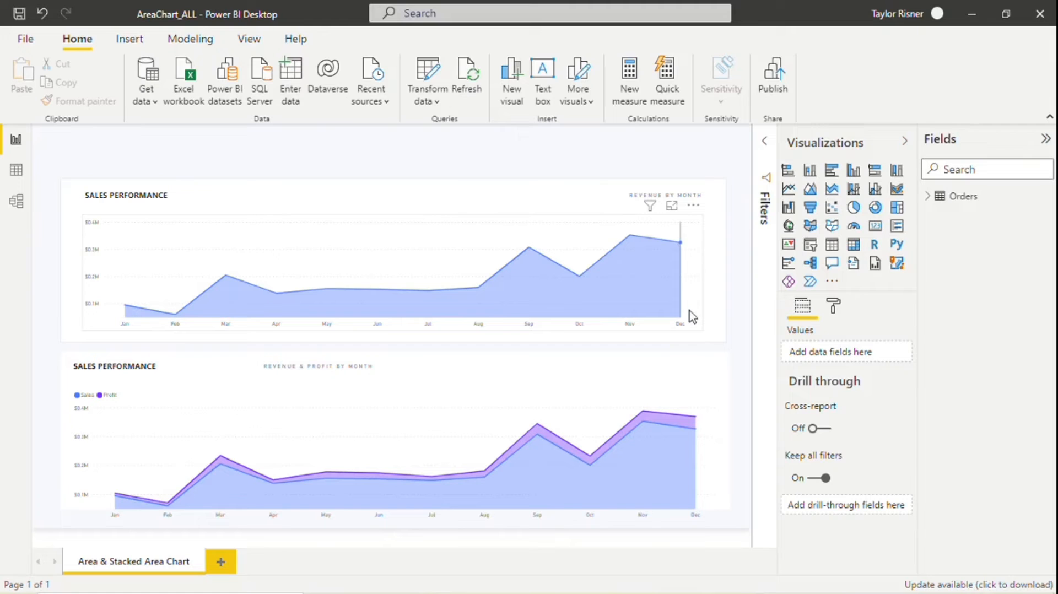
mouse_move(753, 320)
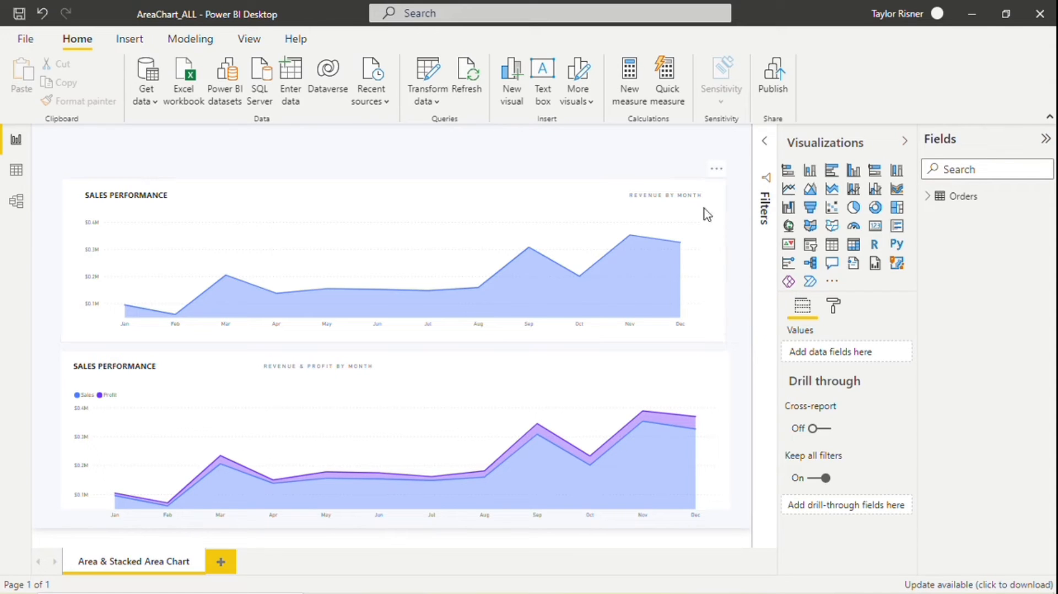
mouse_move(152, 189)
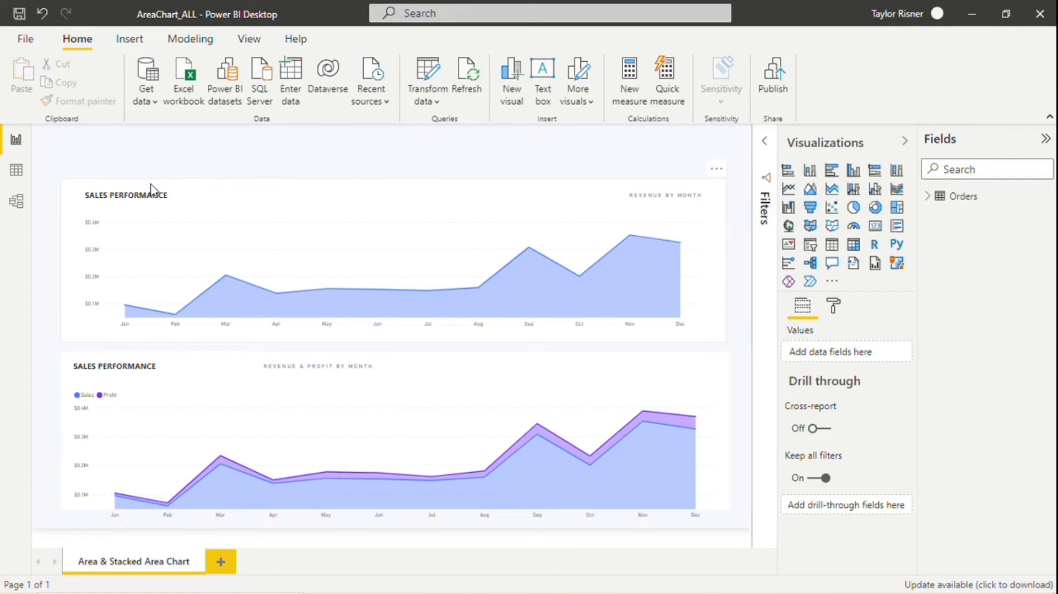
mouse_move(74, 208)
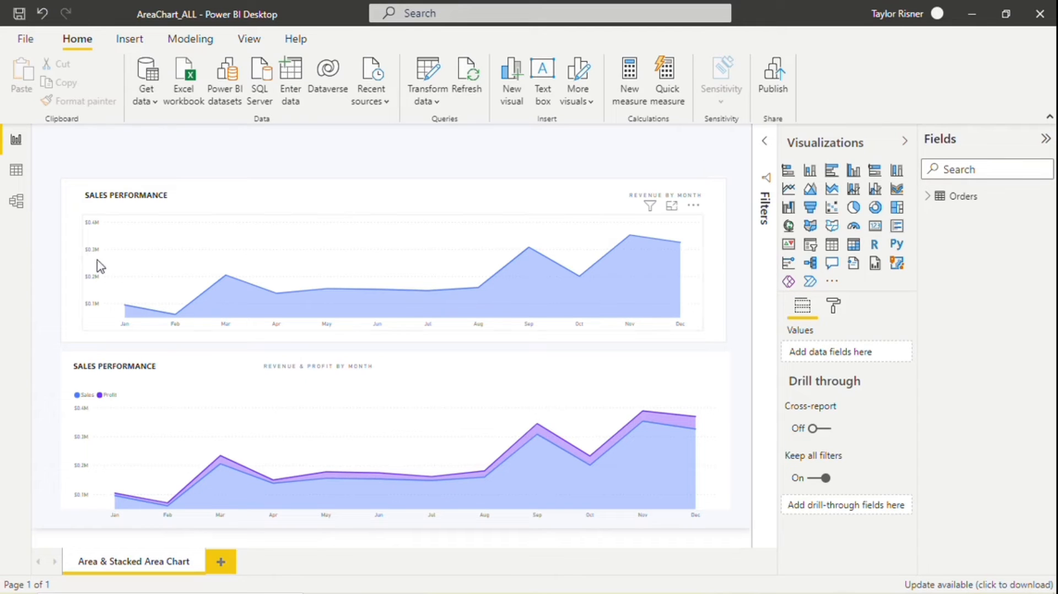
mouse_move(177, 322)
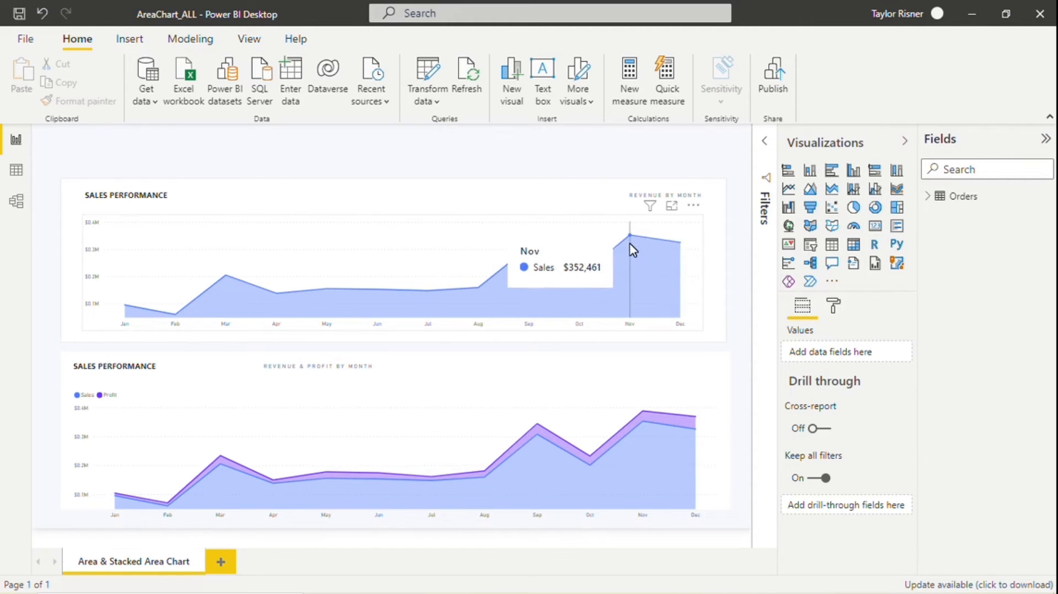
mouse_move(738, 330)
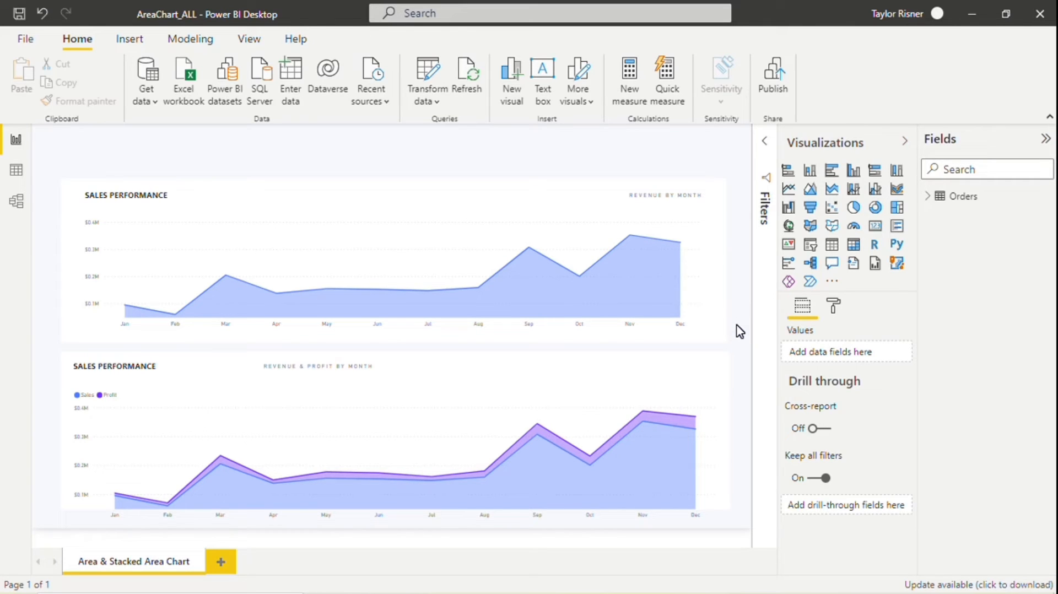
mouse_move(732, 364)
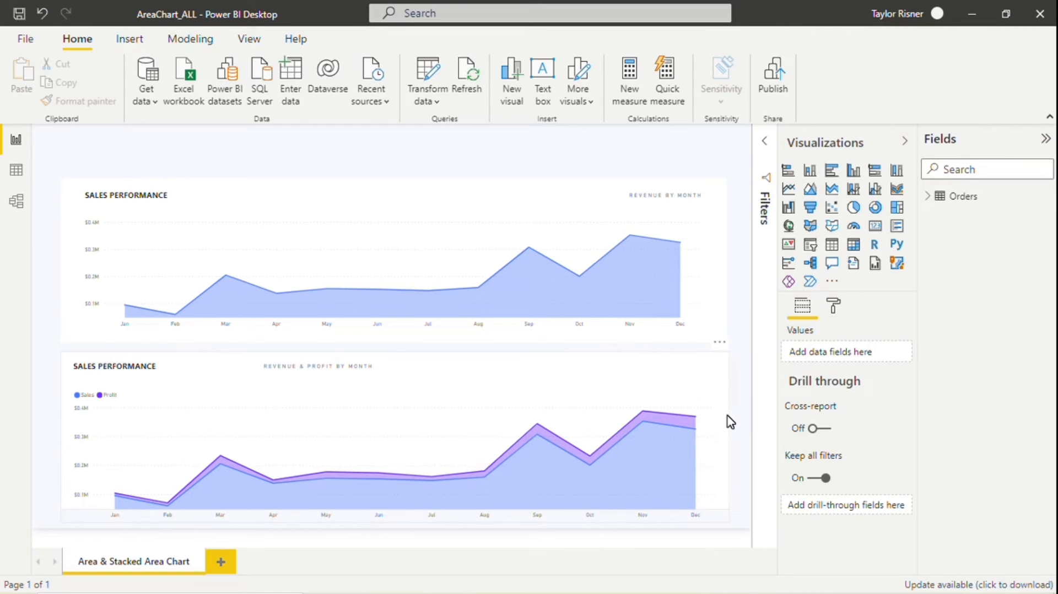
mouse_move(704, 425)
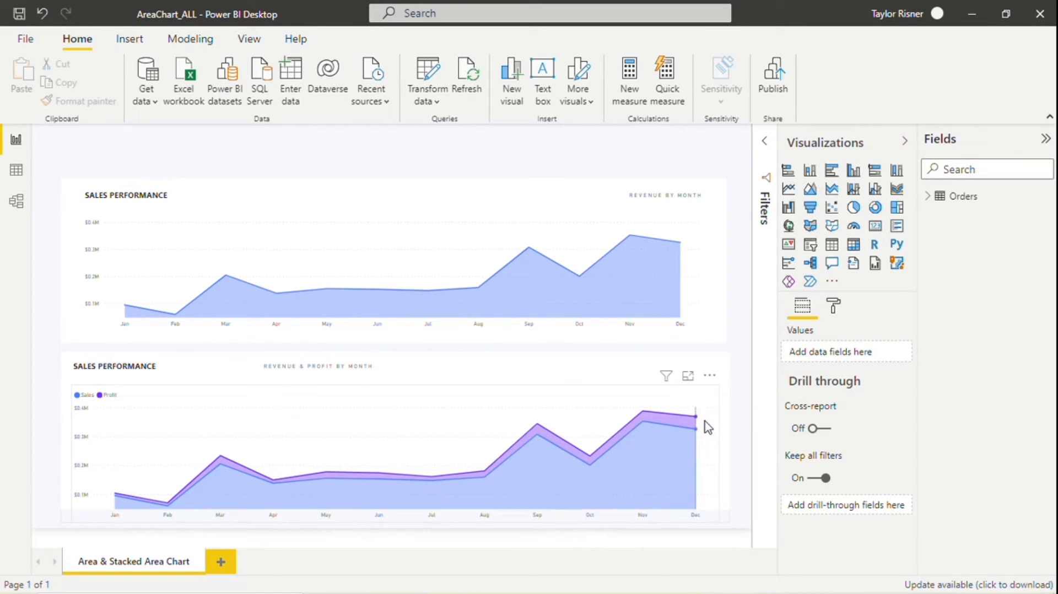
mouse_move(721, 433)
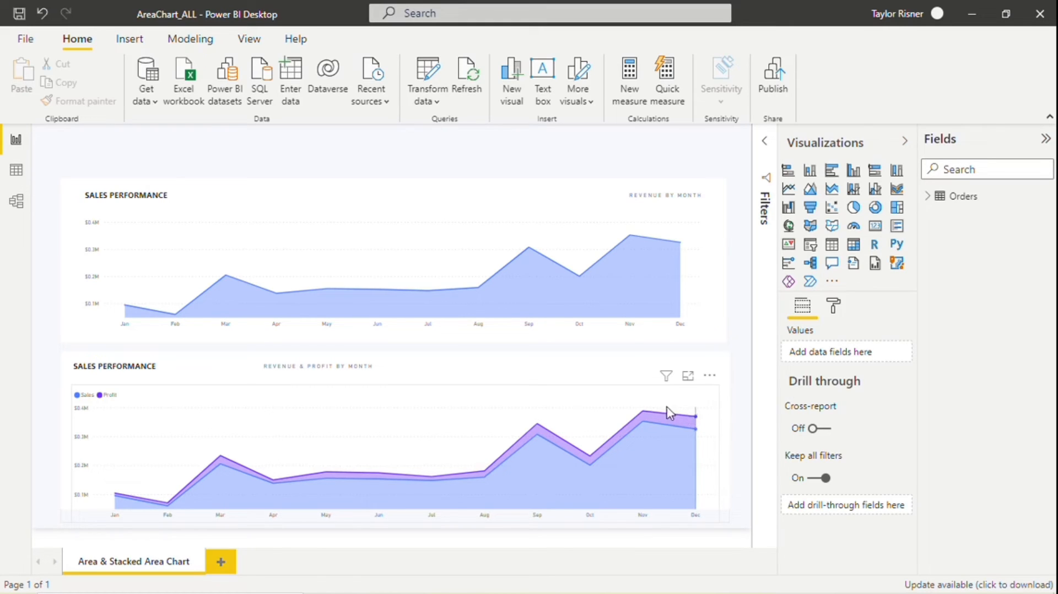
mouse_move(643, 415)
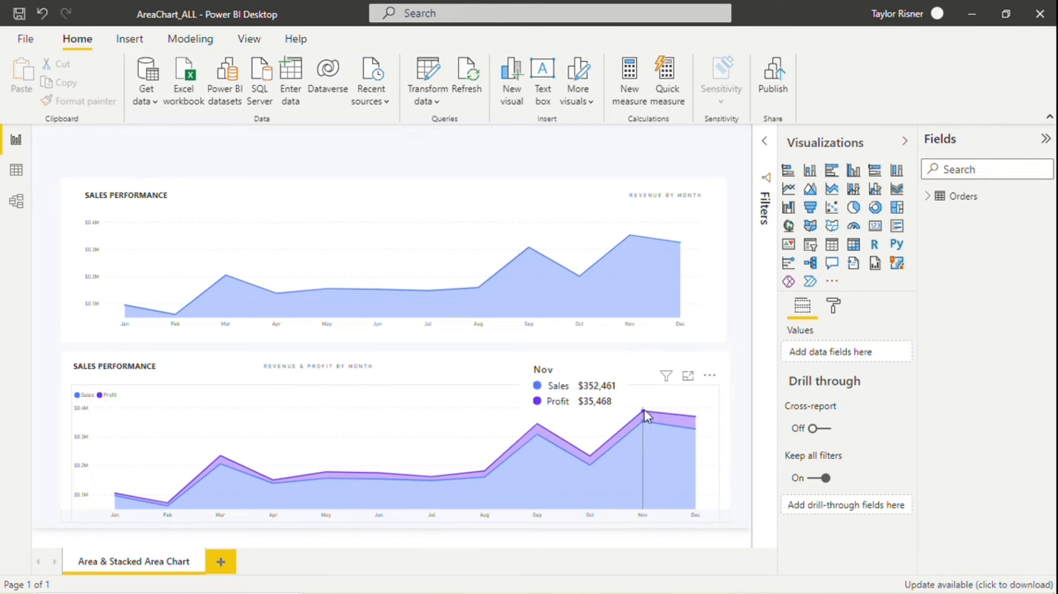
mouse_move(696, 432)
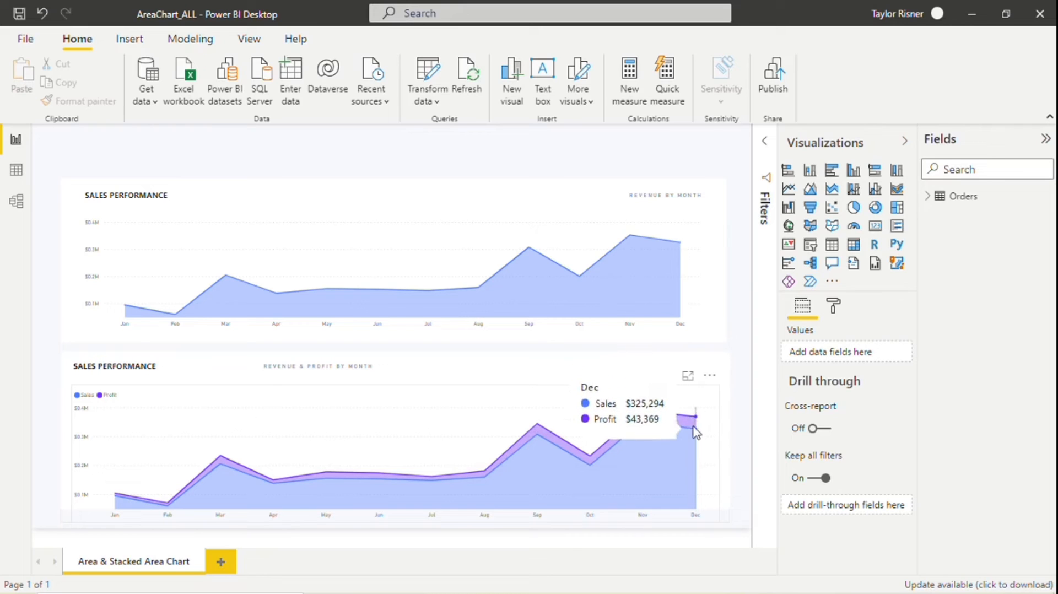
mouse_move(581, 406)
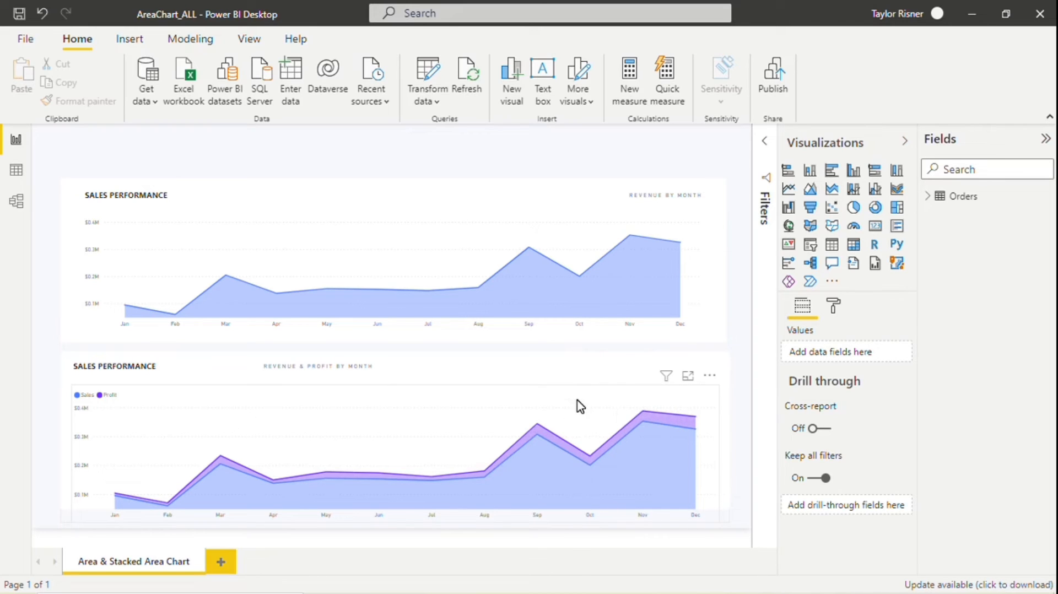
mouse_move(128, 498)
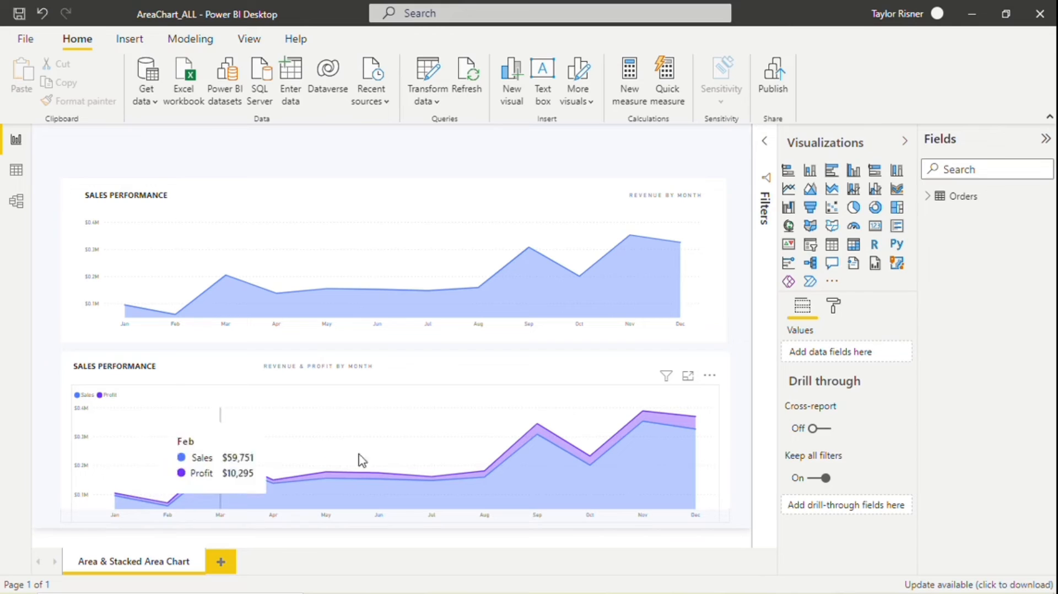
mouse_move(735, 415)
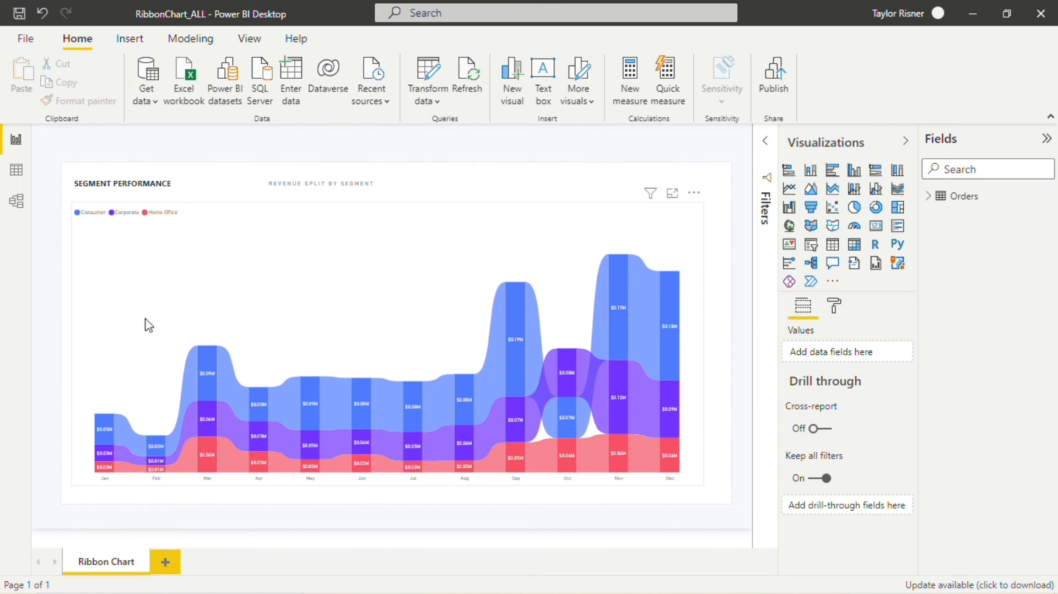
mouse_move(482, 302)
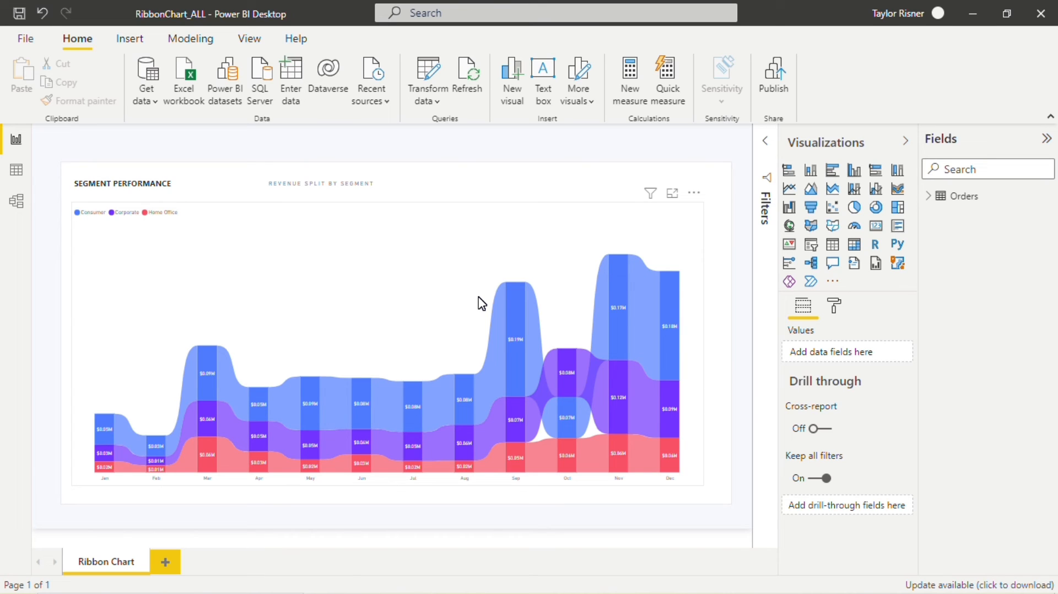
mouse_move(111, 426)
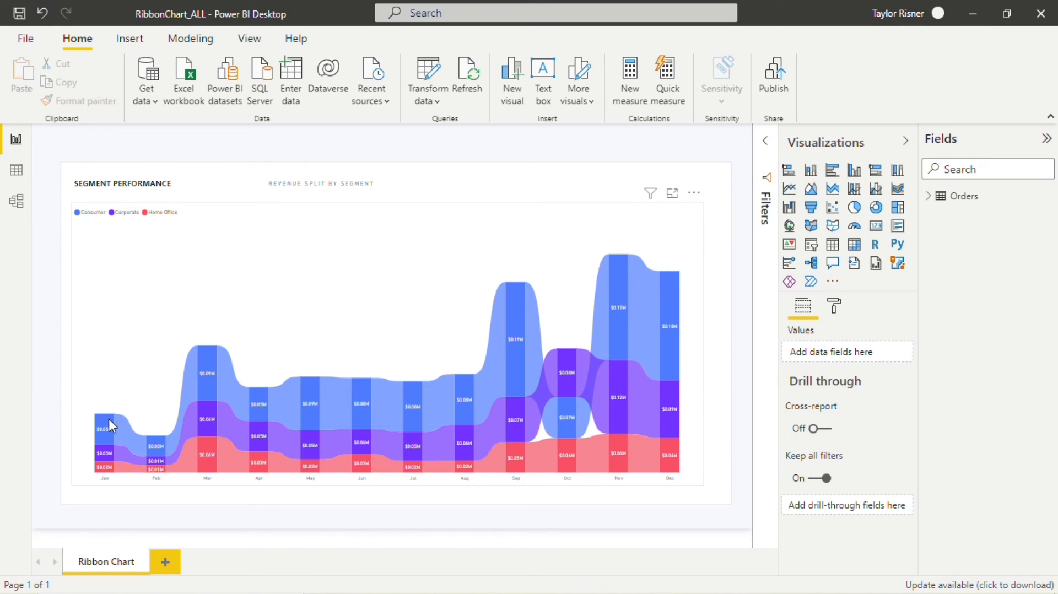
mouse_move(206, 387)
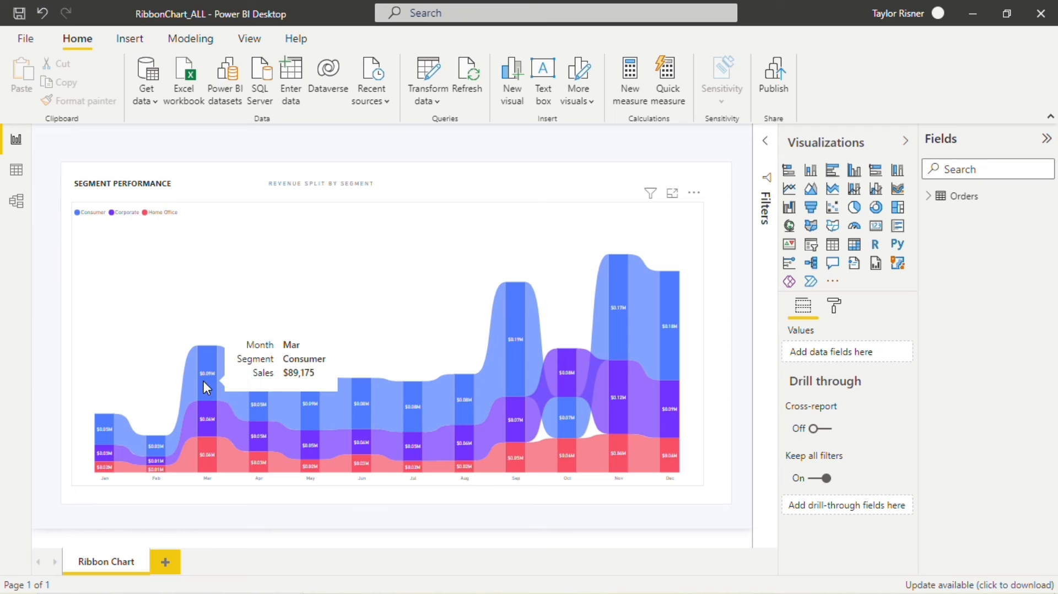
mouse_move(388, 410)
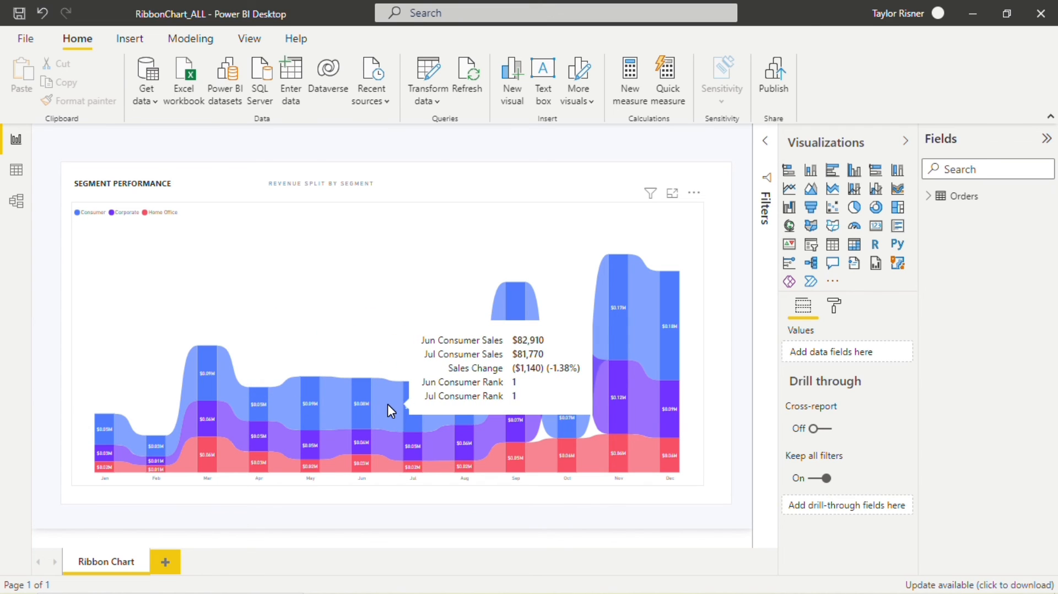
mouse_move(352, 406)
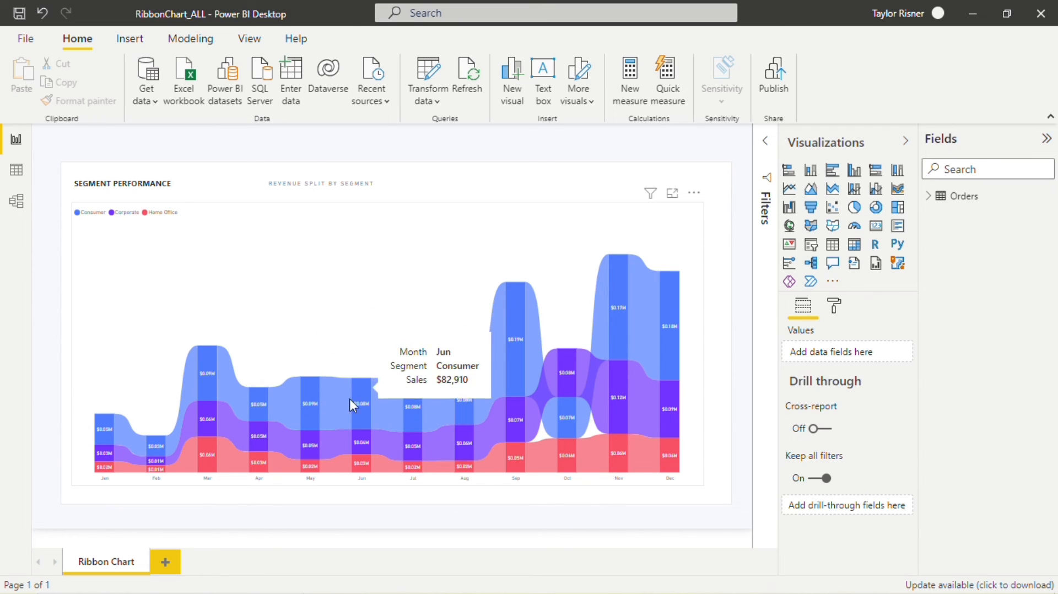
mouse_move(365, 406)
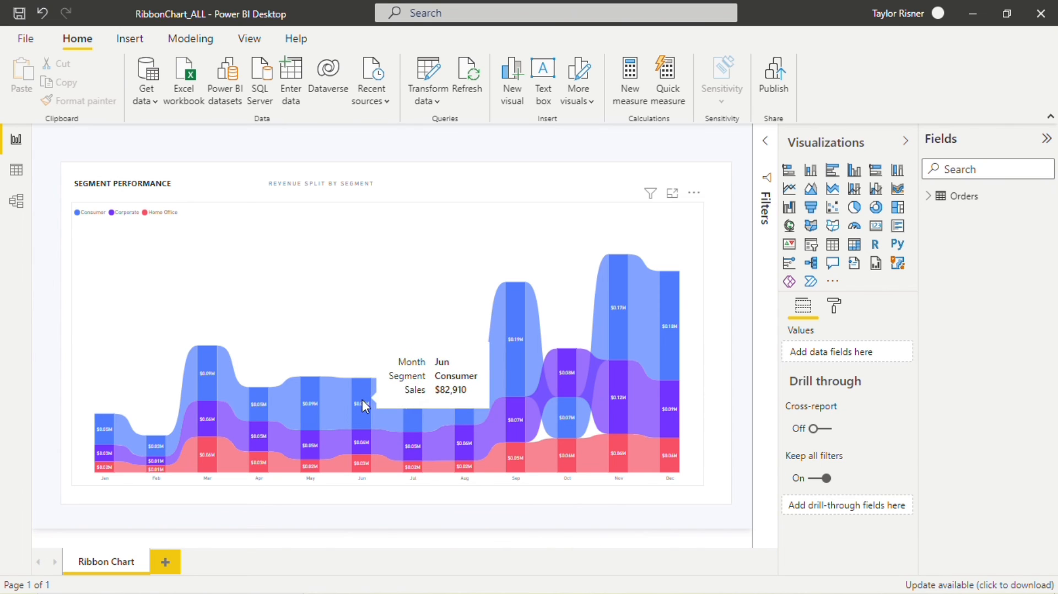
mouse_move(563, 346)
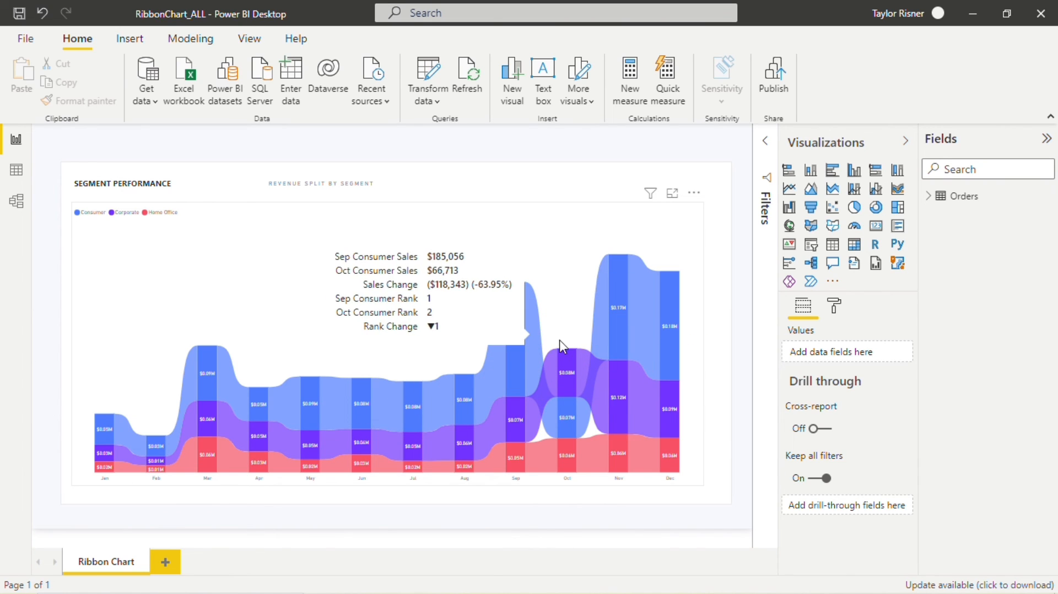
mouse_move(573, 351)
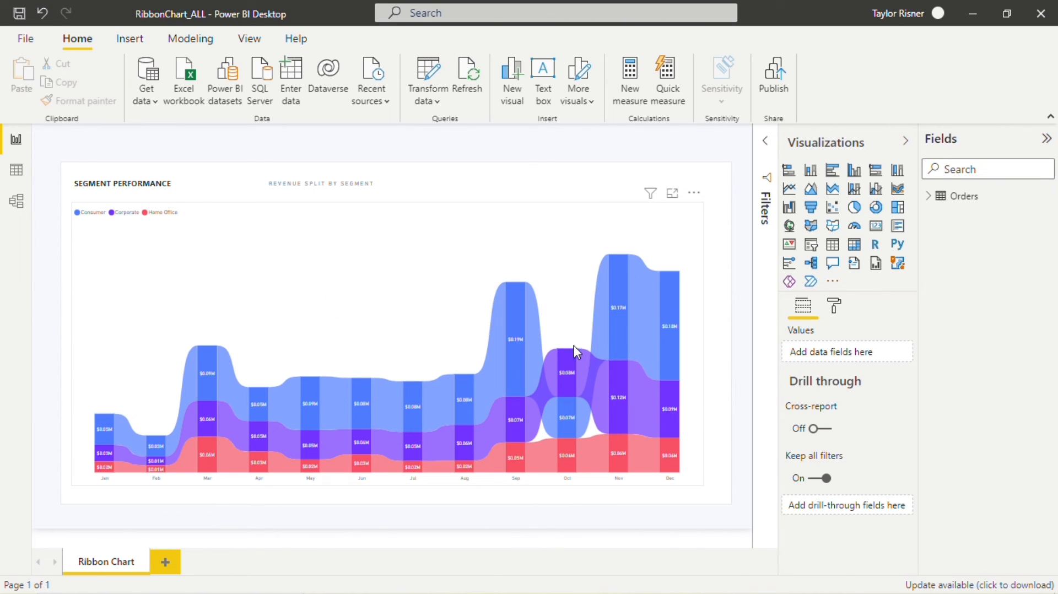
mouse_move(576, 369)
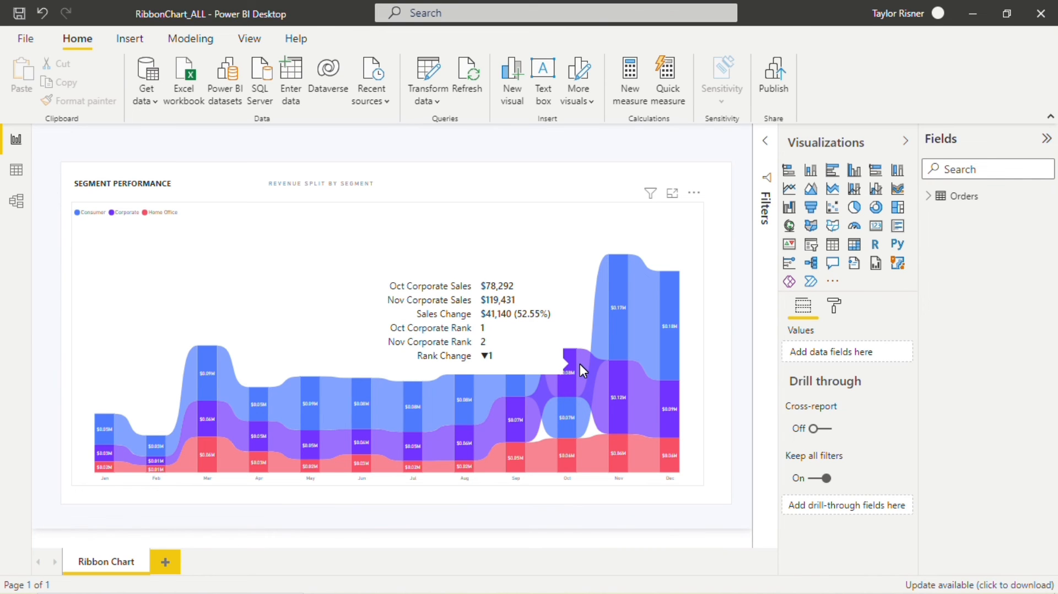
mouse_move(578, 295)
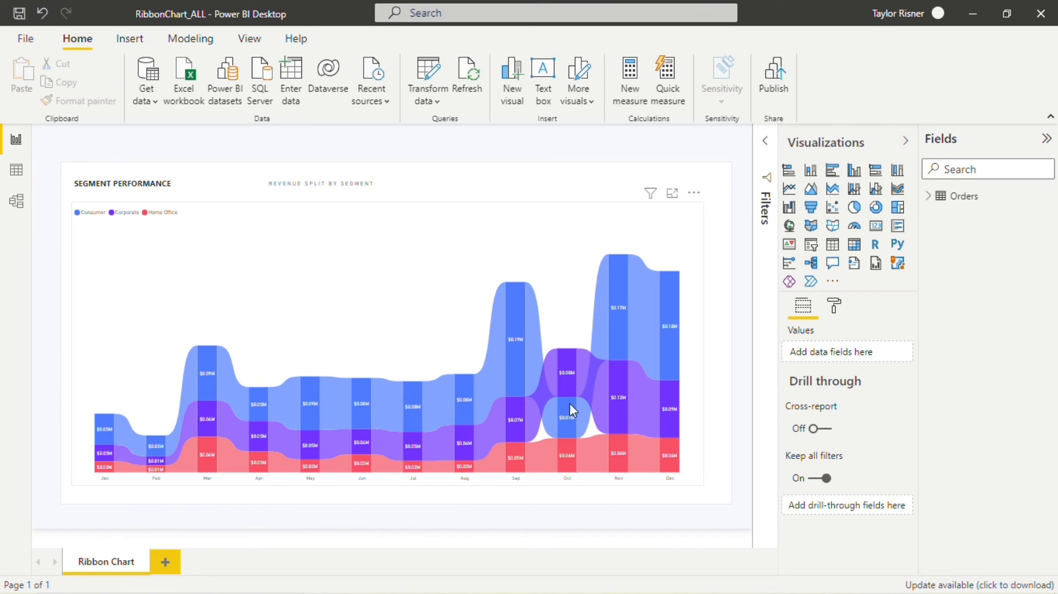
mouse_move(573, 385)
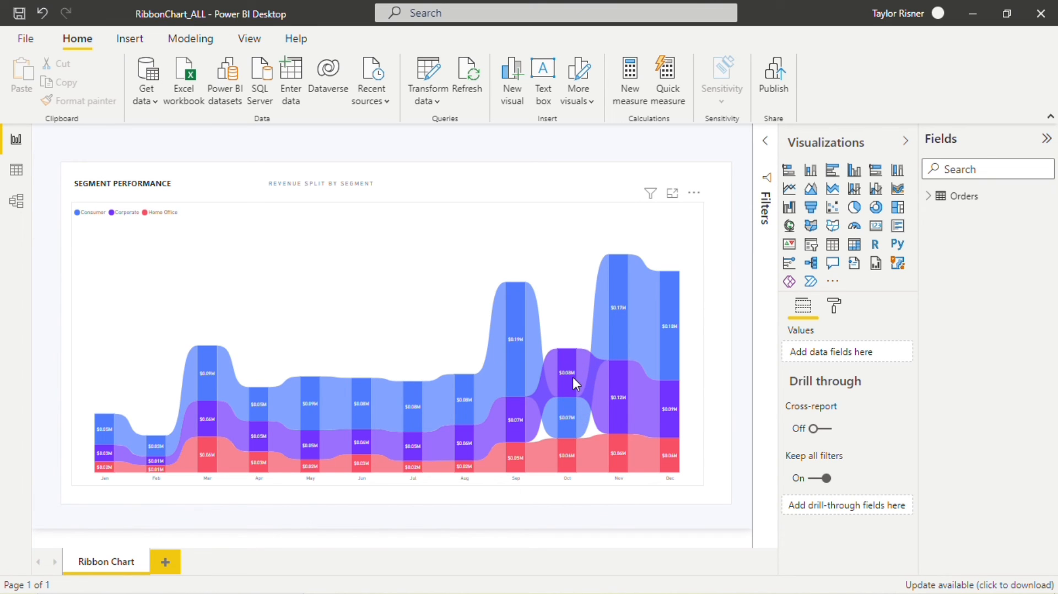
mouse_move(579, 310)
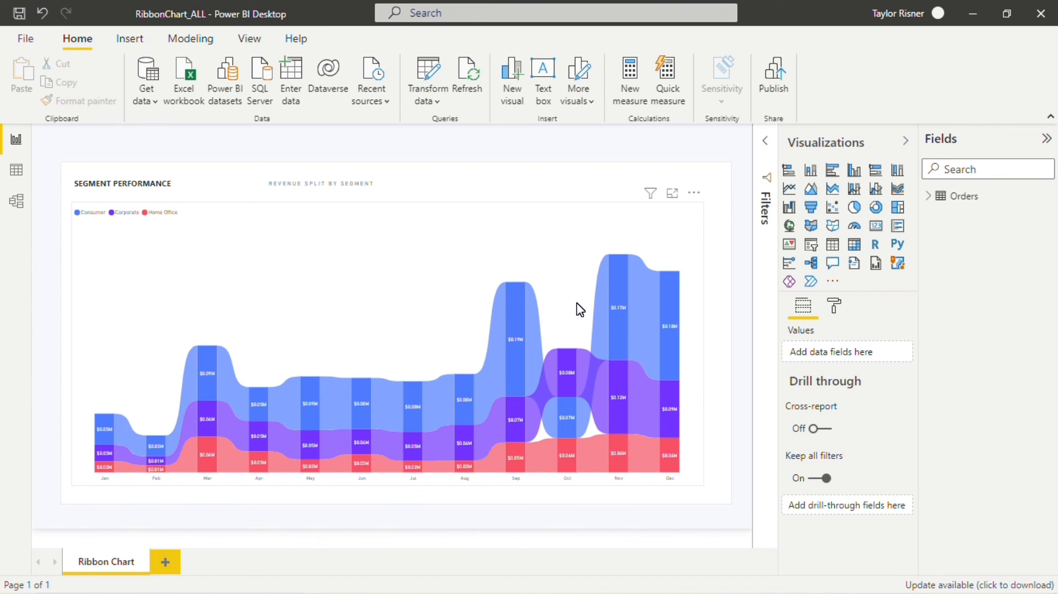
mouse_move(444, 464)
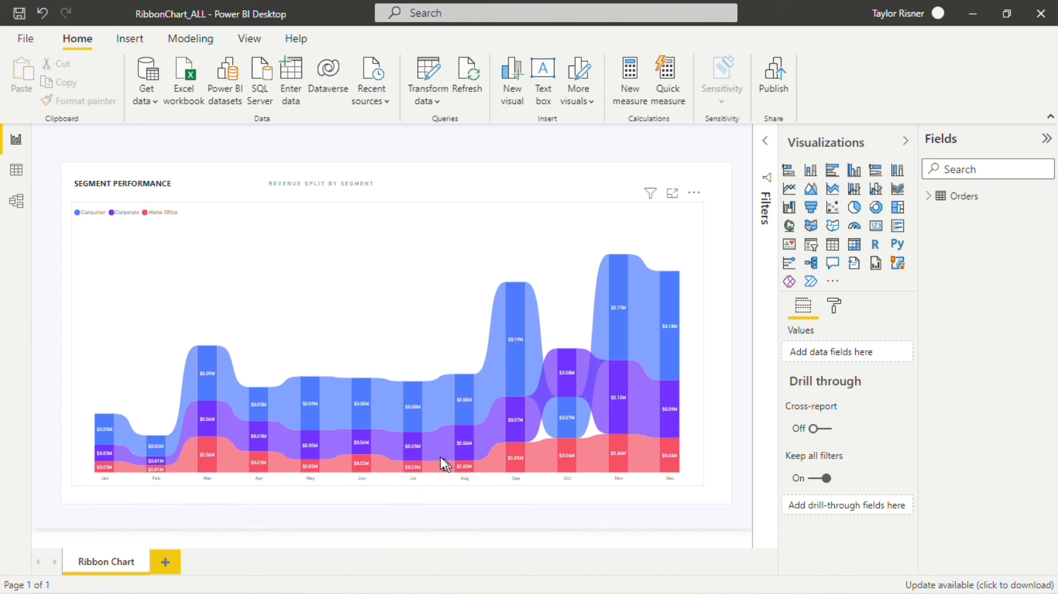
mouse_move(582, 421)
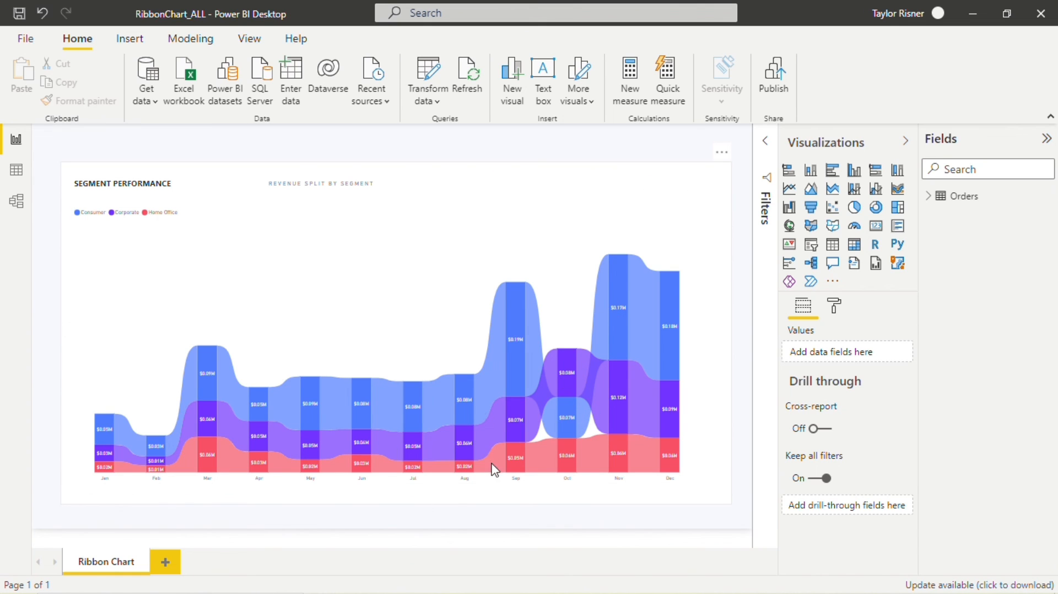
mouse_move(667, 506)
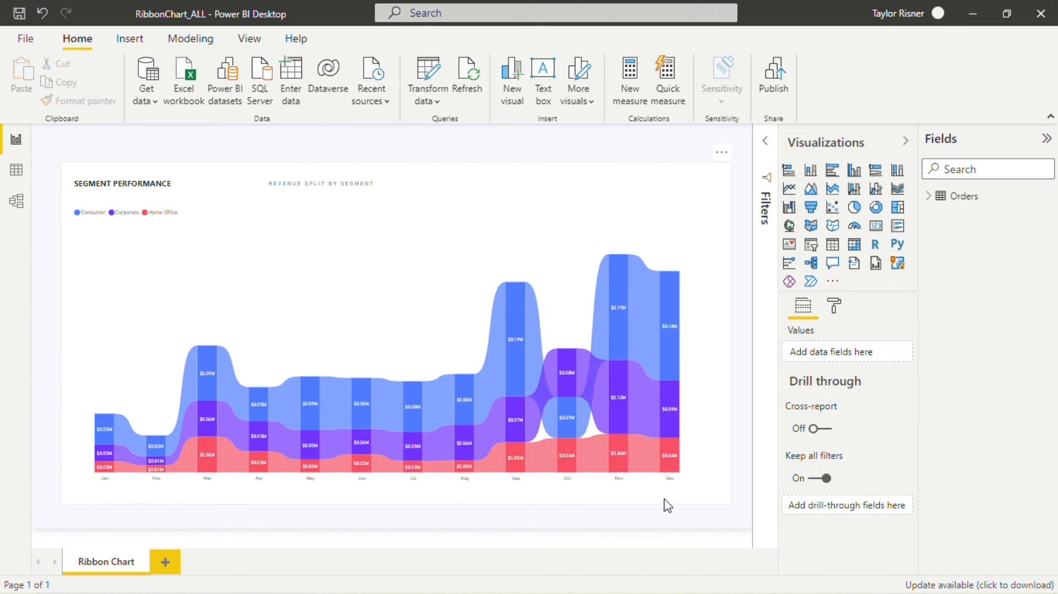